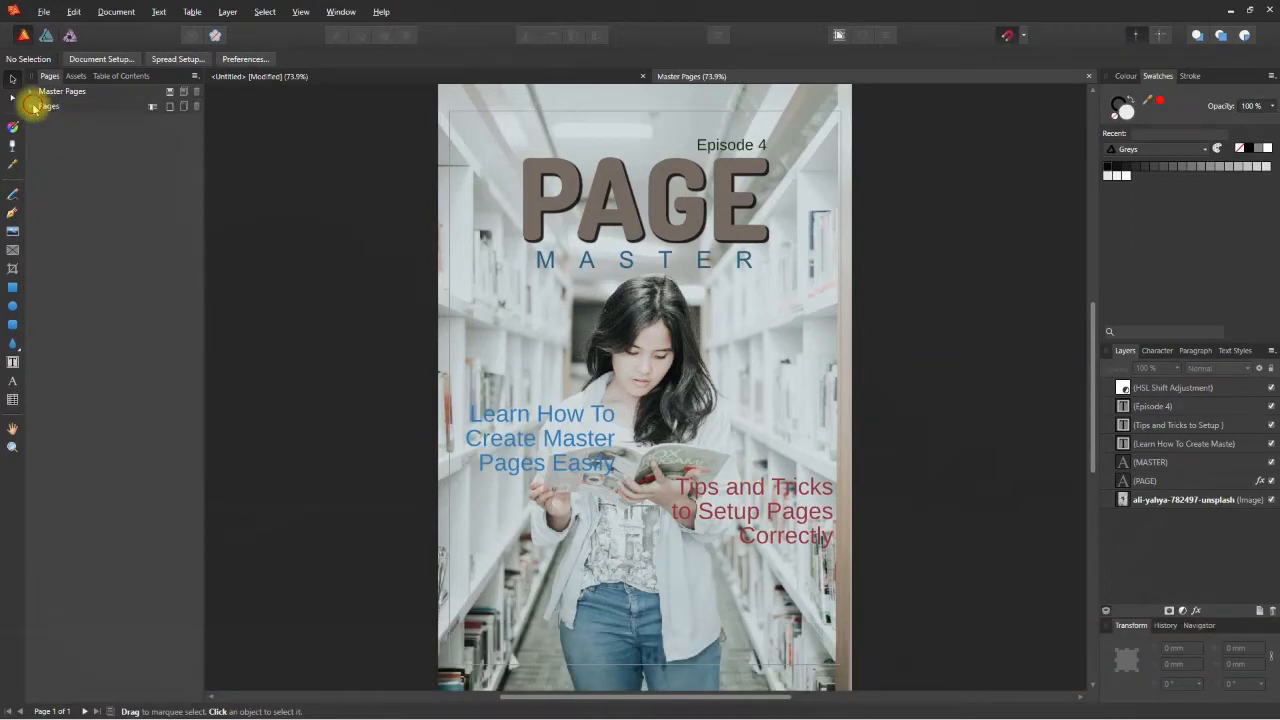
- Expand the Pages section to show the Page 1 cover thumbnail
click(49, 105)
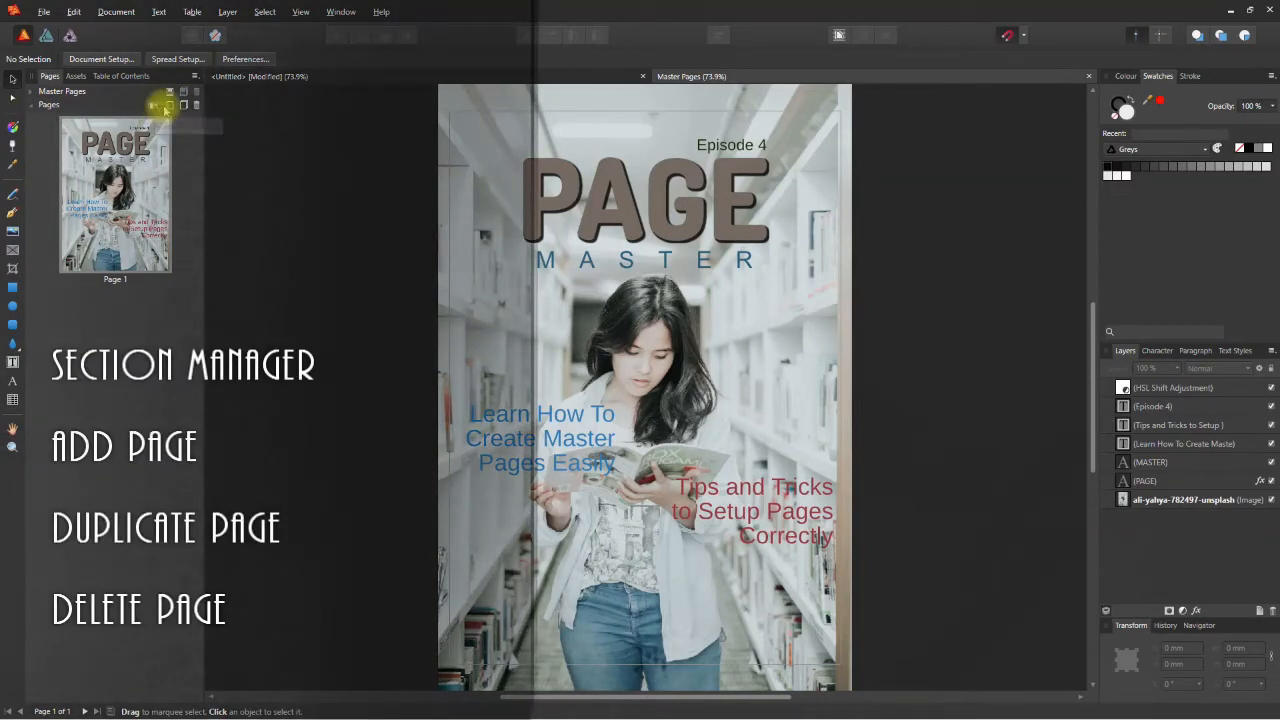
mouse_move(172, 104)
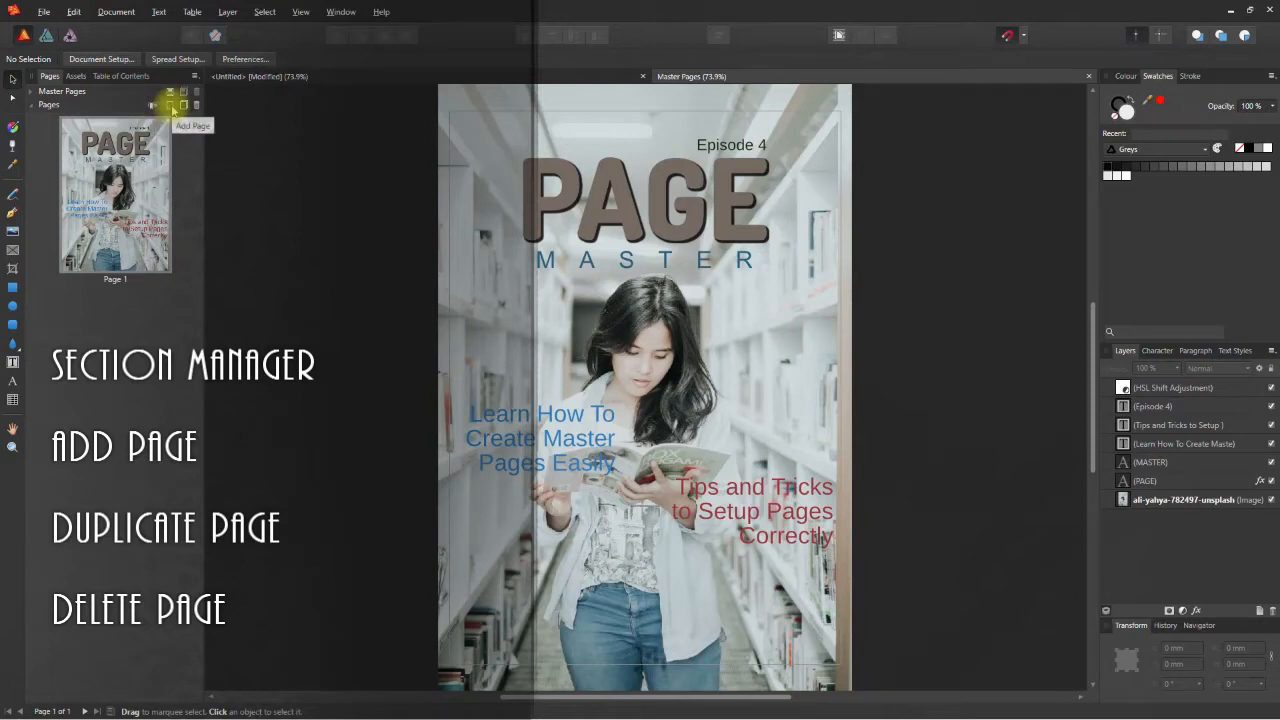
mouse_move(183, 106)
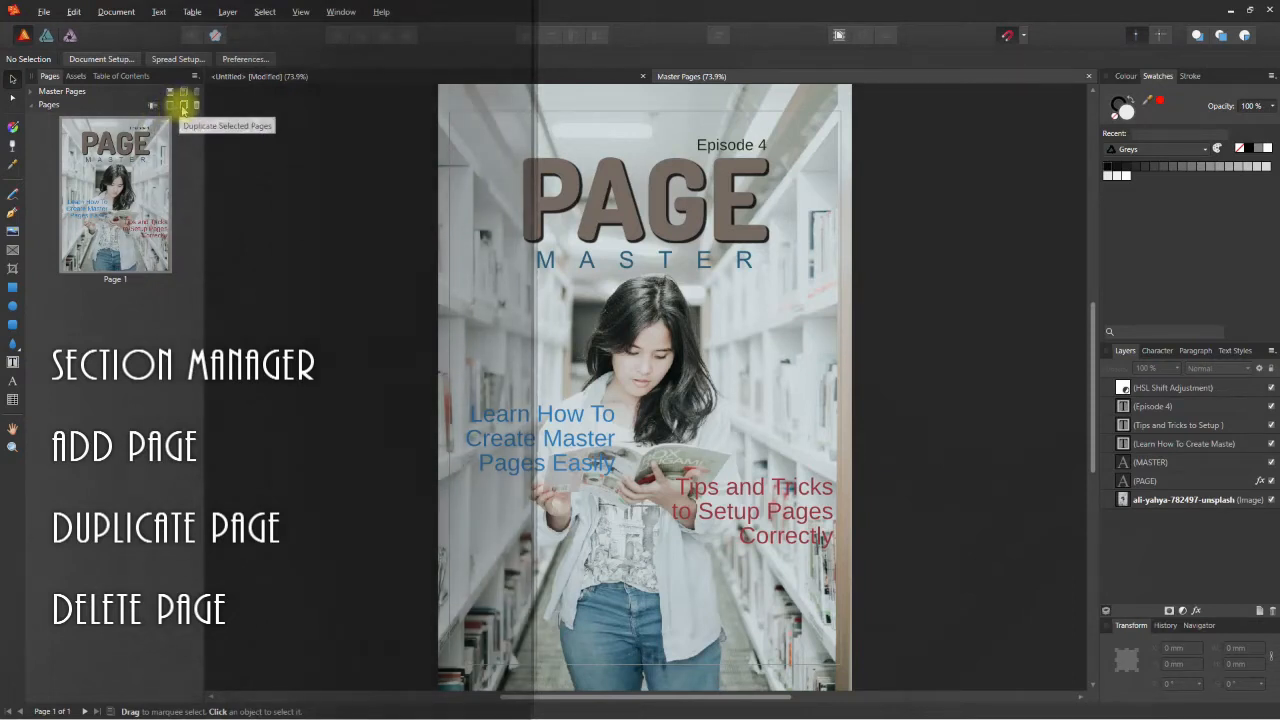
mouse_move(184, 105)
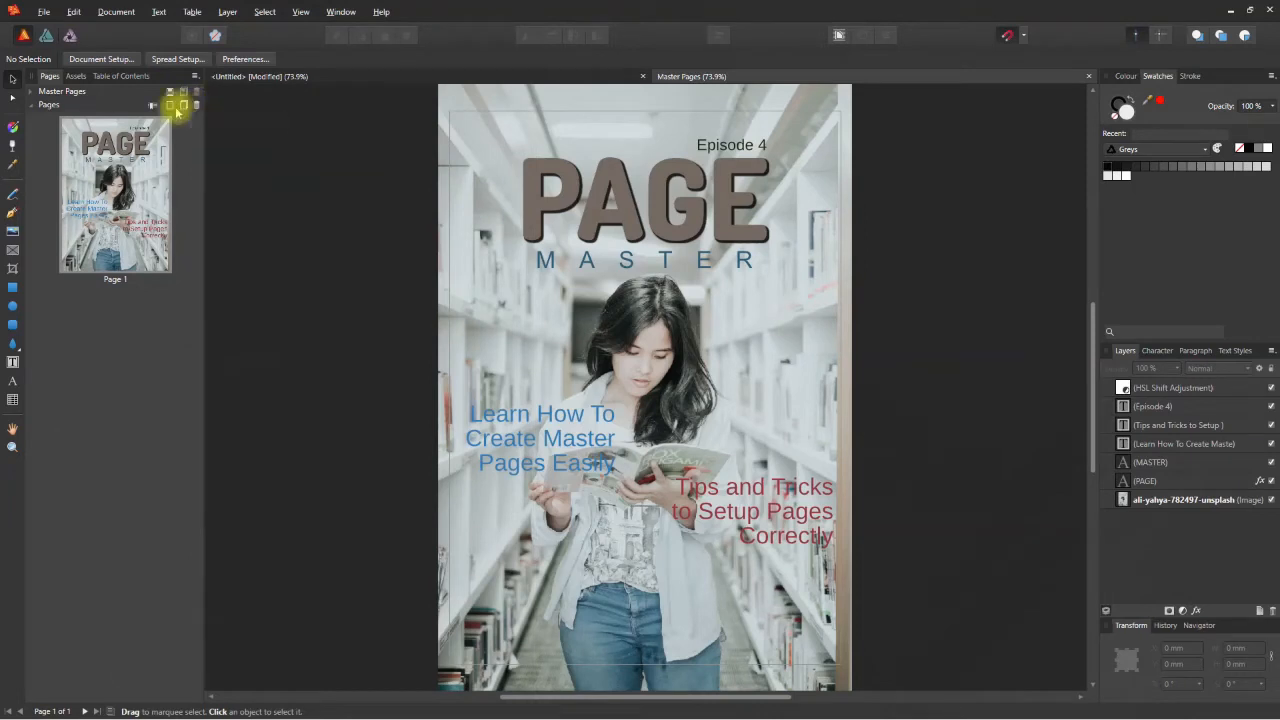
mouse_move(170, 105)
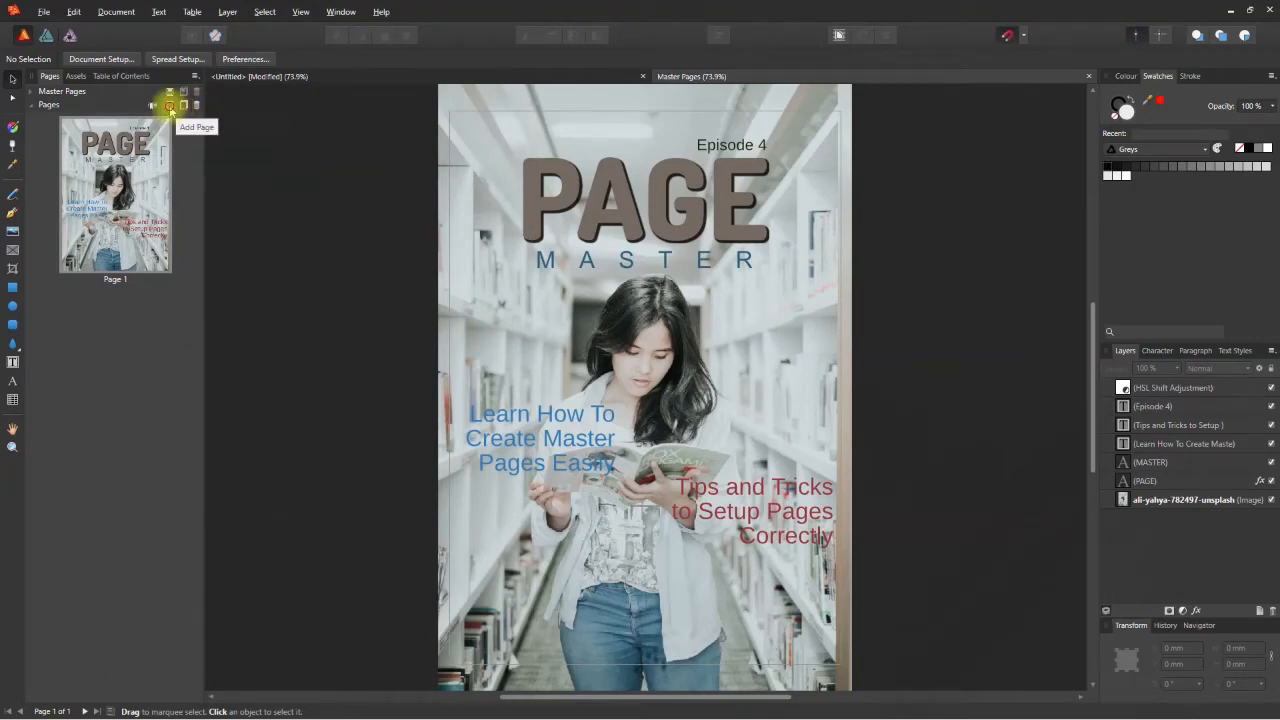
- Insert 8 pages after page 1 with no master, then scroll the page list
click(169, 105)
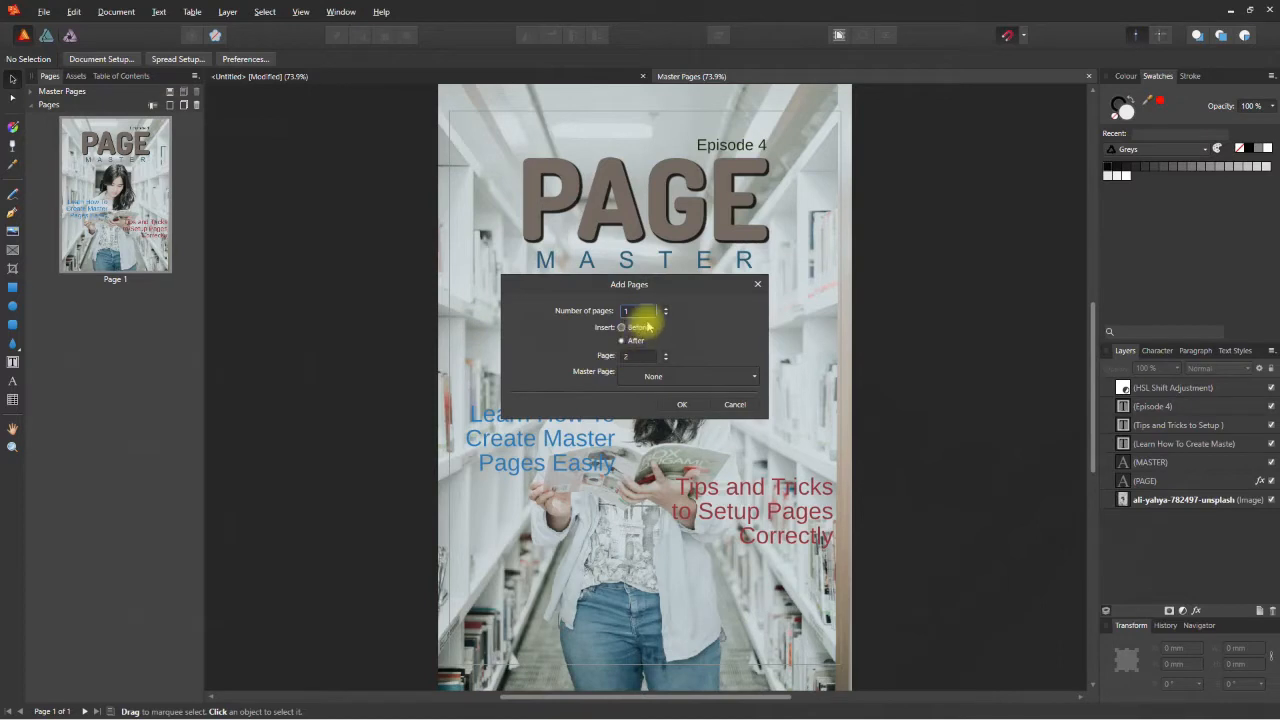
mouse_move(637, 340)
text(8)
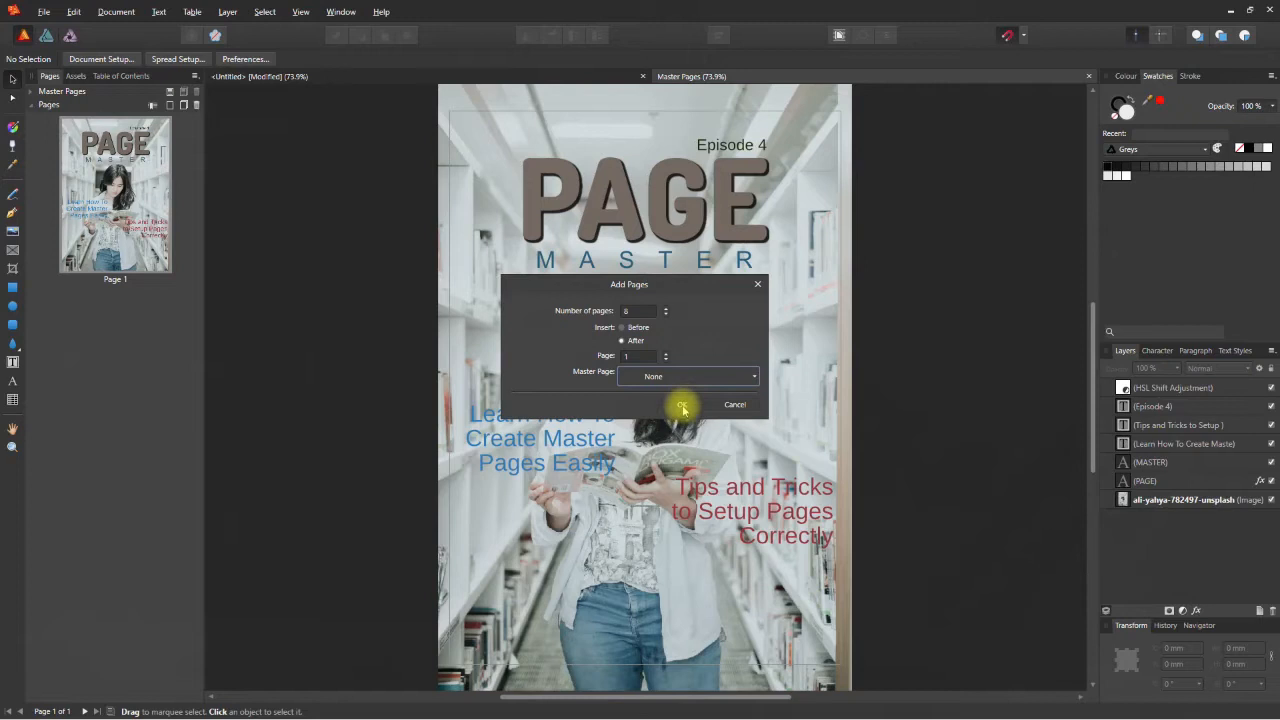
click(683, 404)
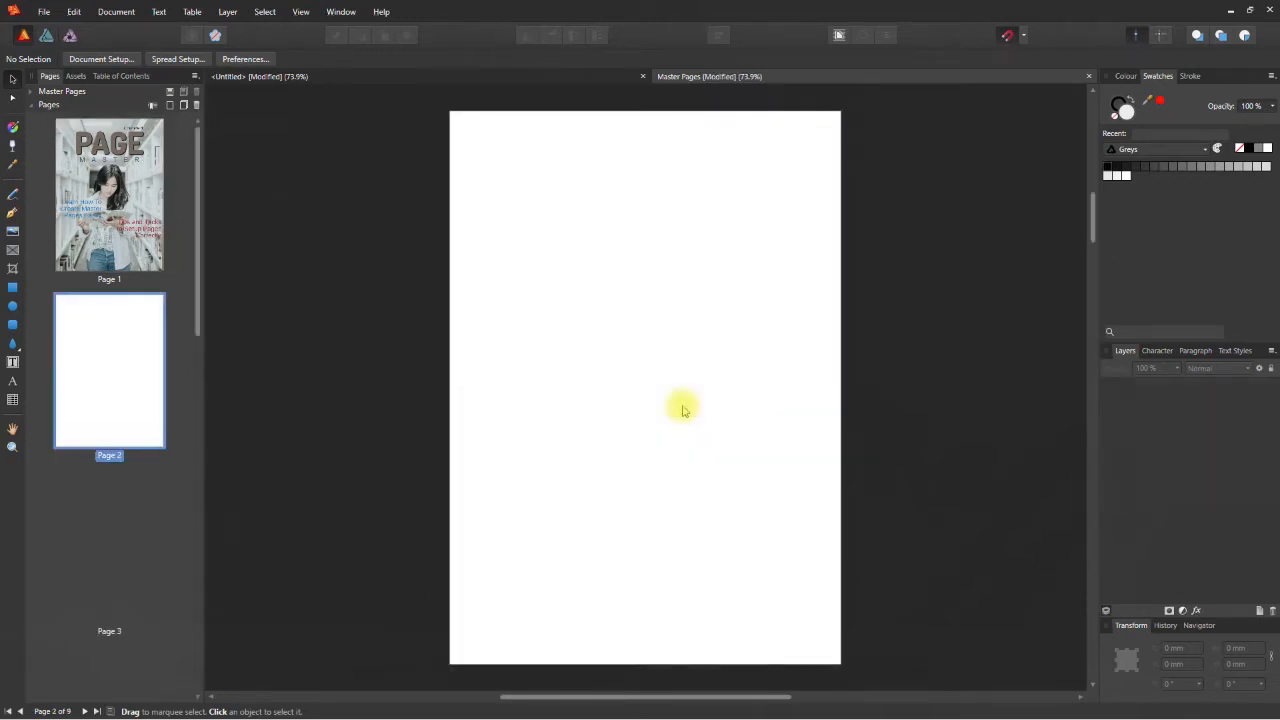
scroll(down, 3)
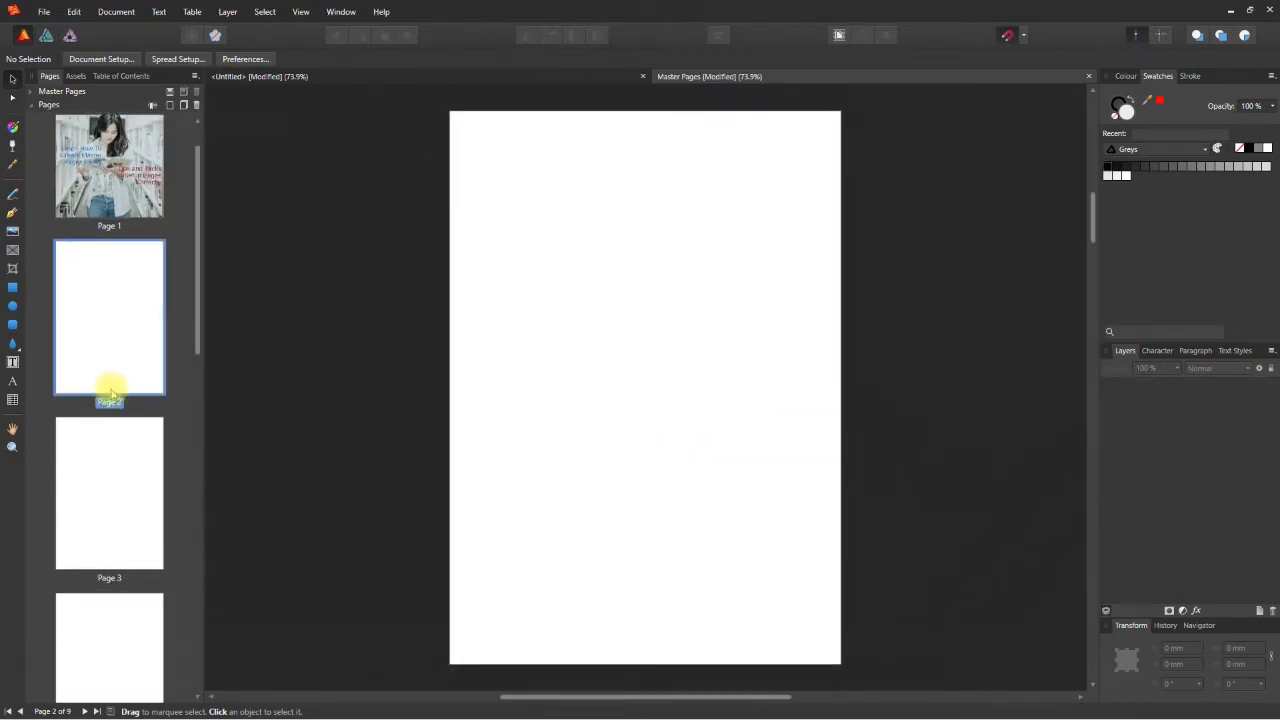
scroll(down, 3)
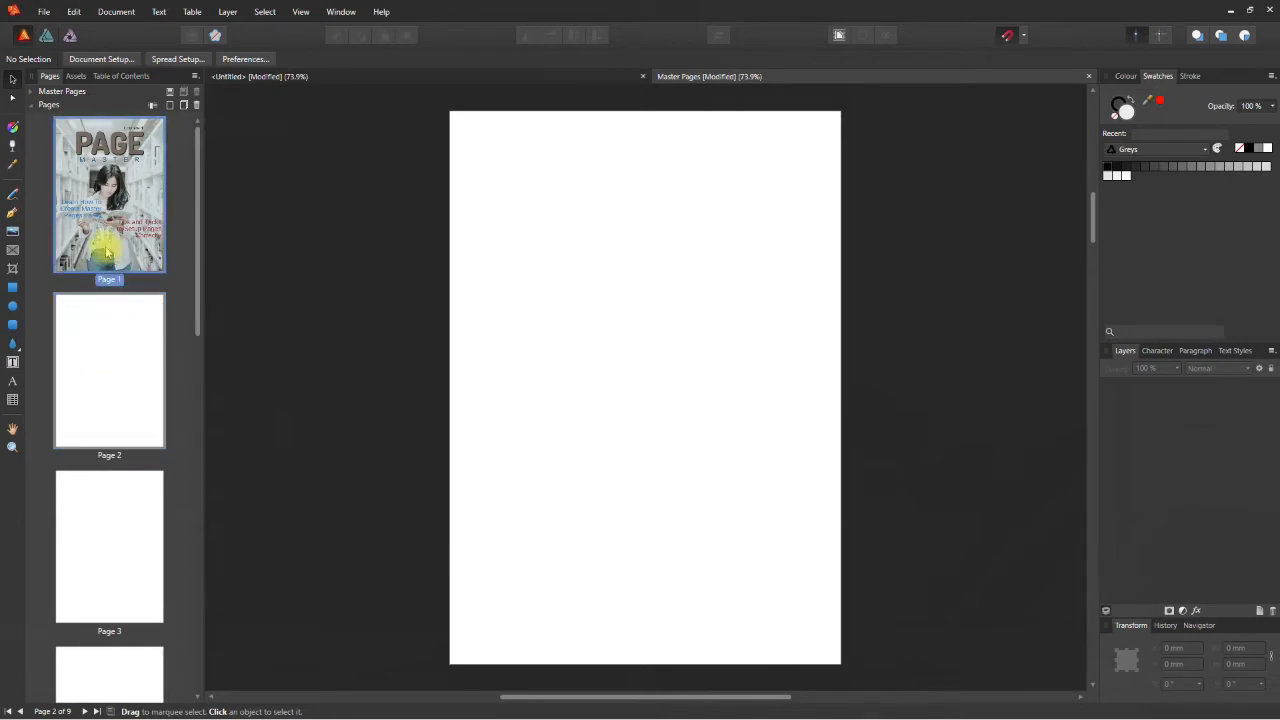
- Add a tenth page at the document end with Ctrl+Shift+PgDn, then select page 2
click(109, 194)
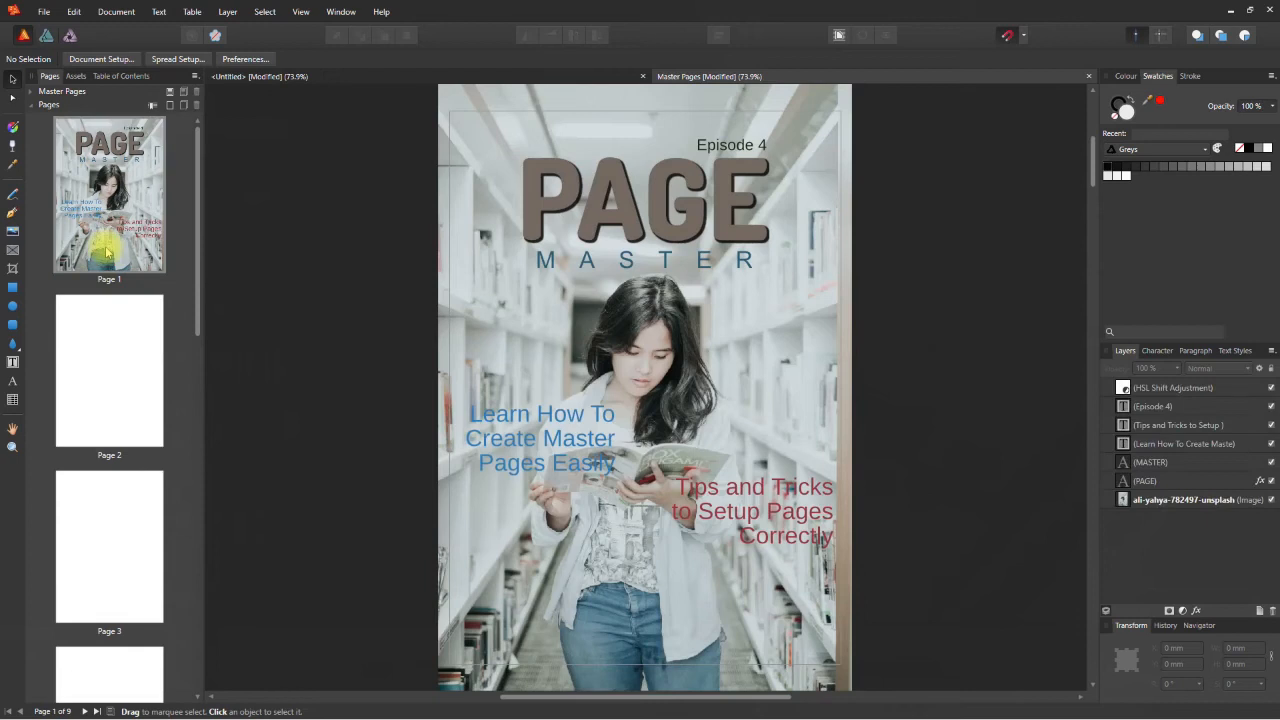
key(ctrl+shift+pagedown)
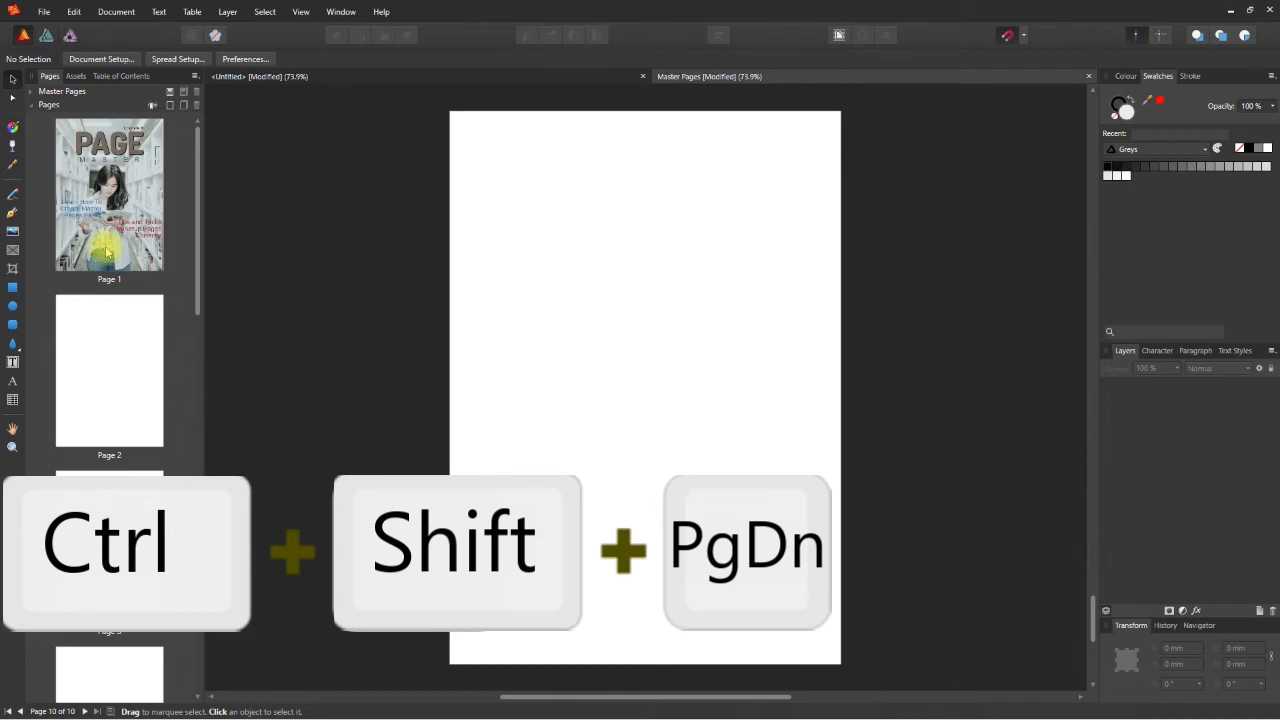
click(109, 370)
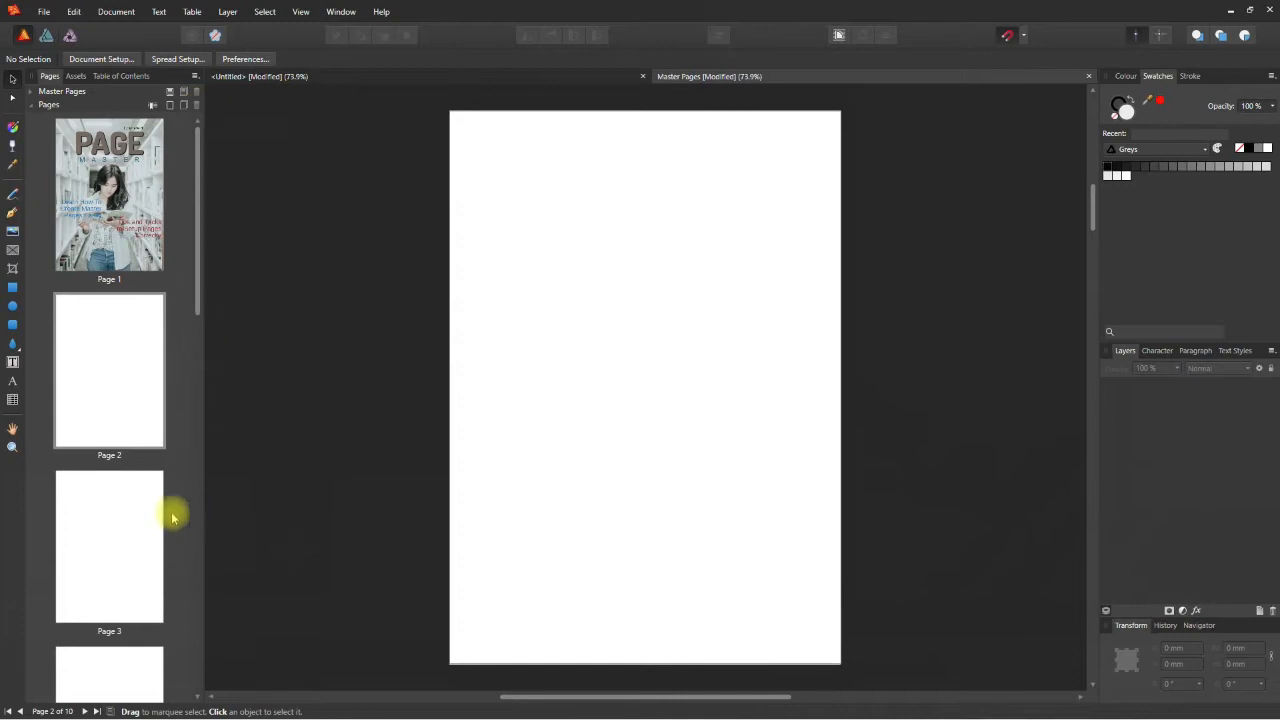
mouse_move(177, 489)
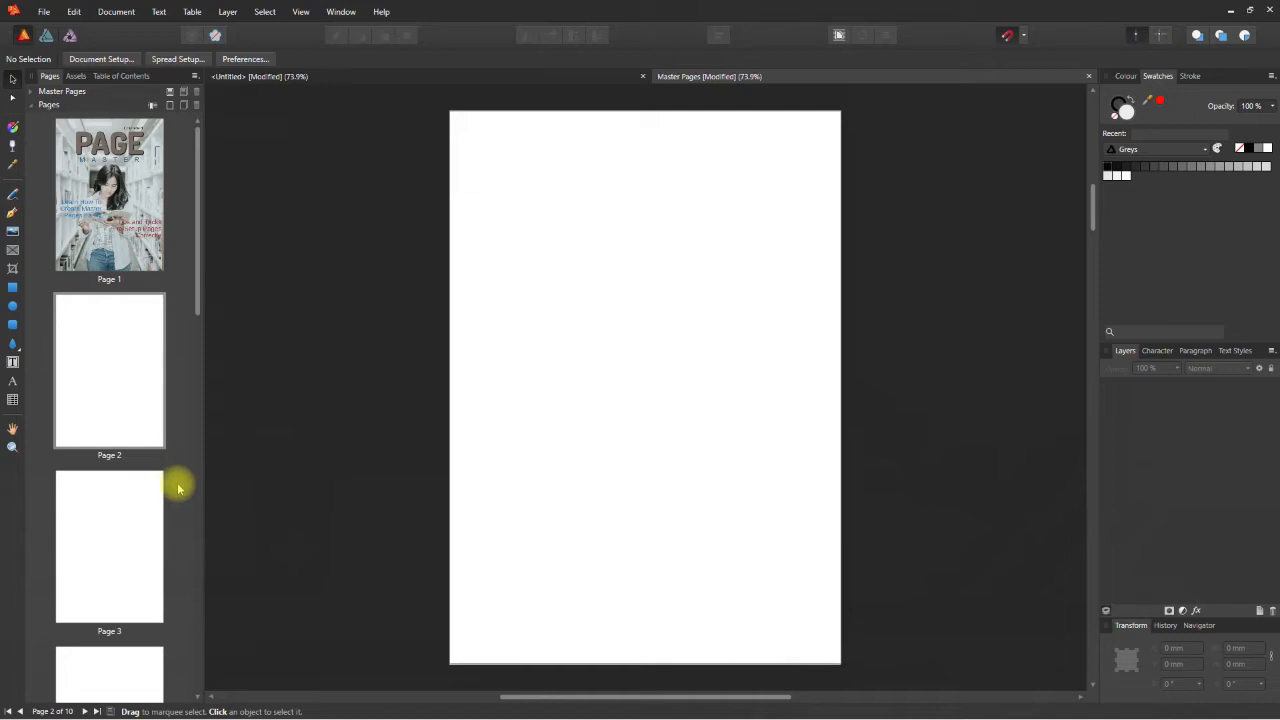
mouse_move(107, 343)
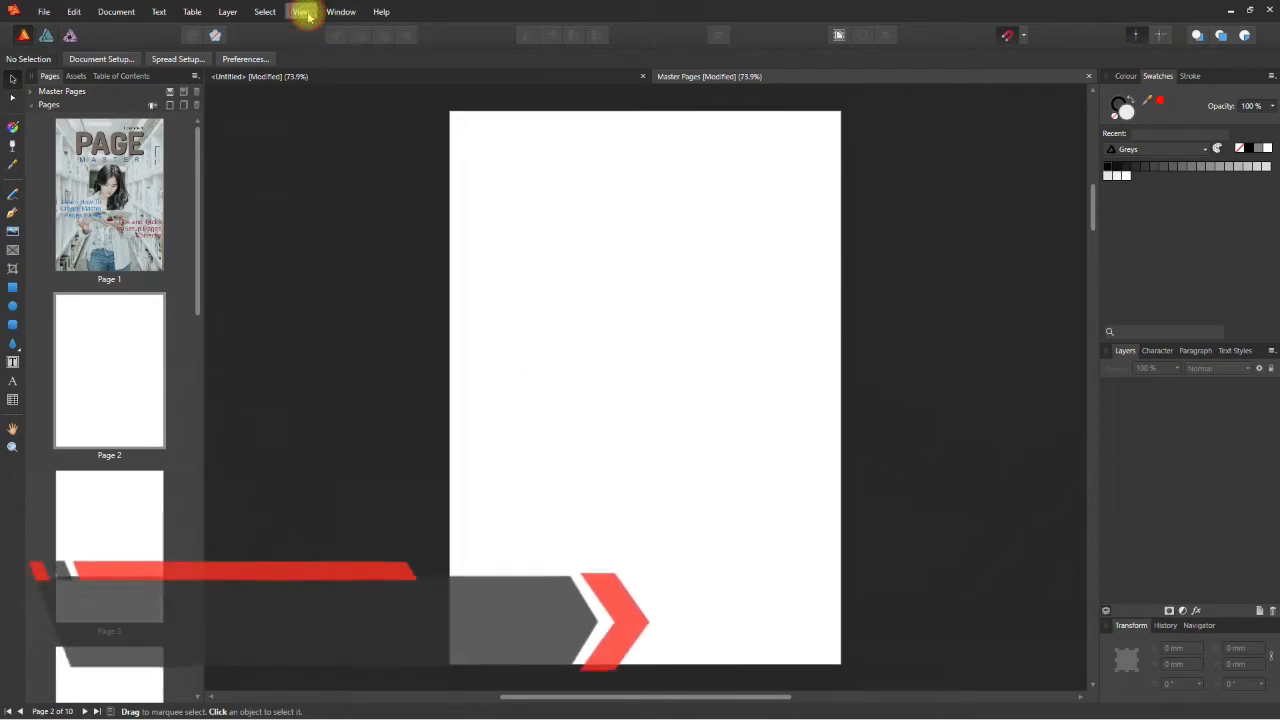
- Add horizontal and vertical guides at 50% in the Guides Manager
click(301, 11)
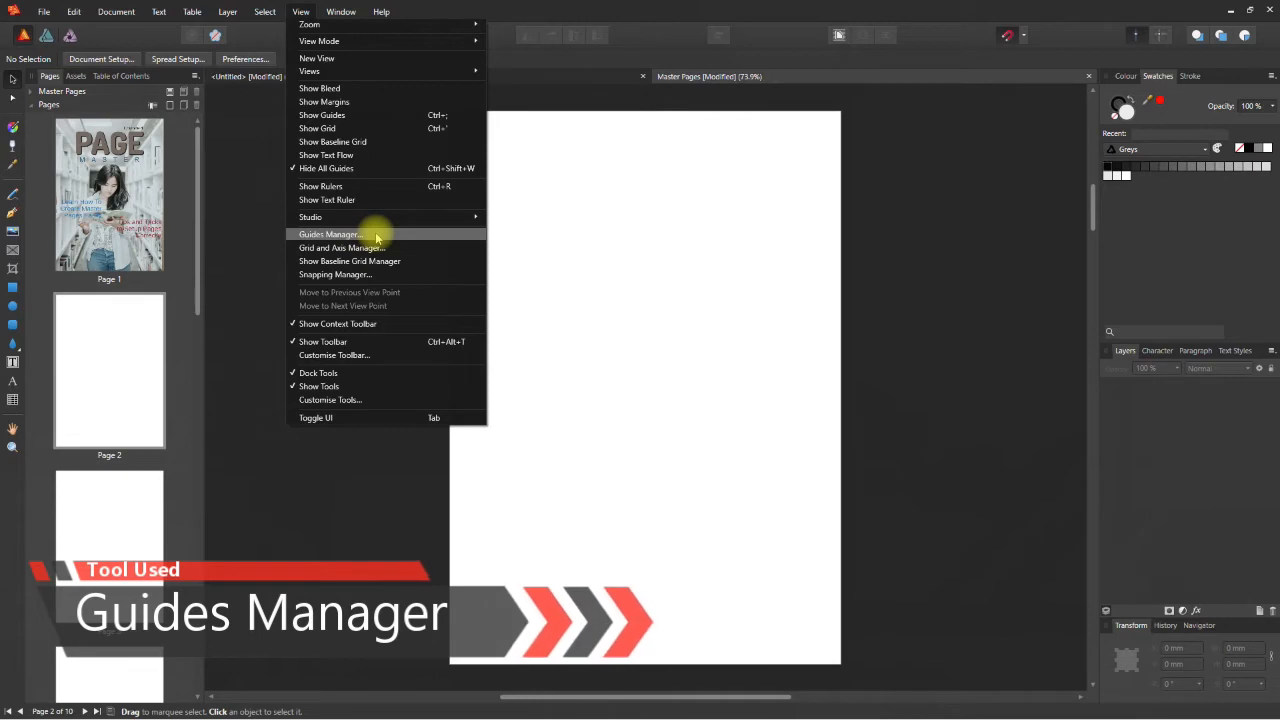
click(330, 234)
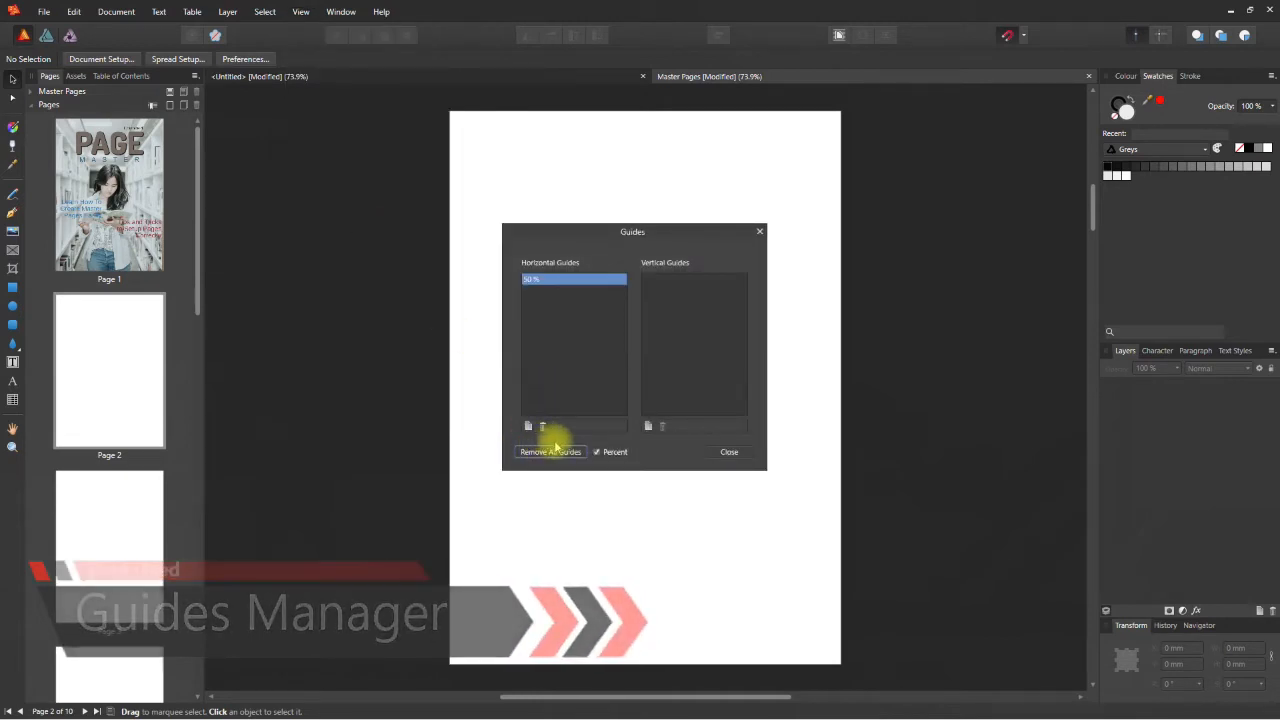
click(648, 426)
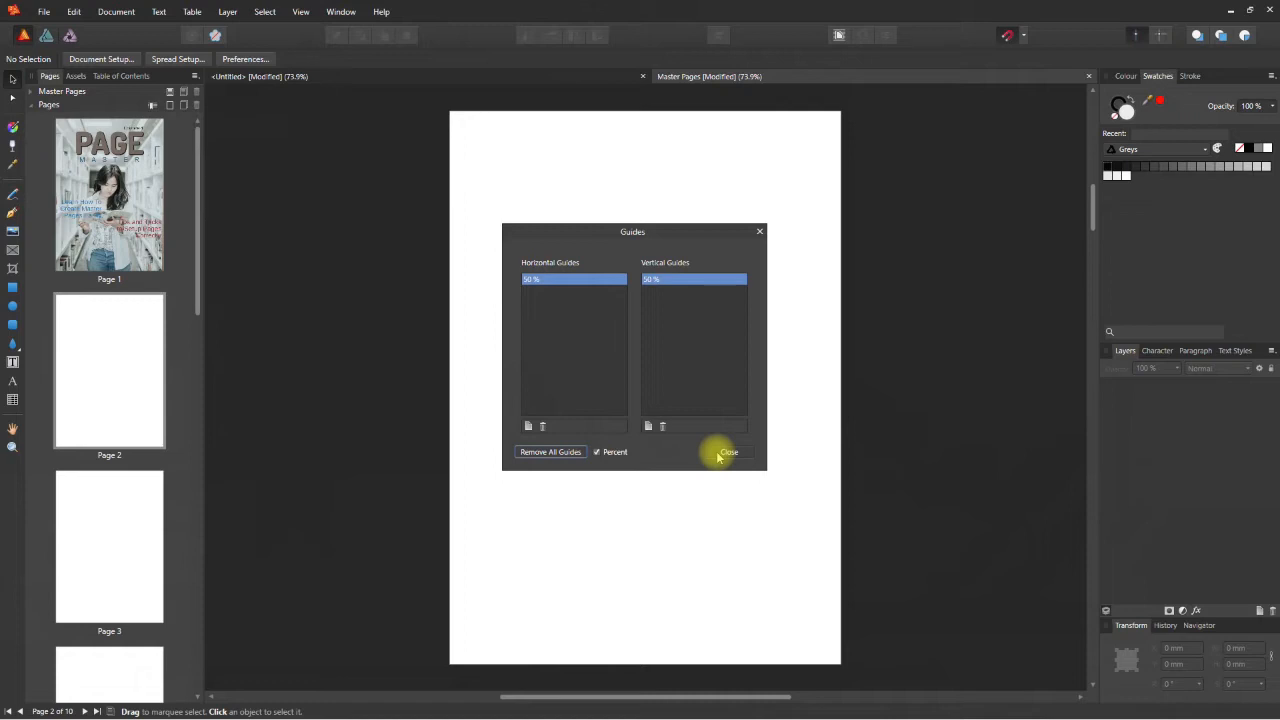
click(728, 451)
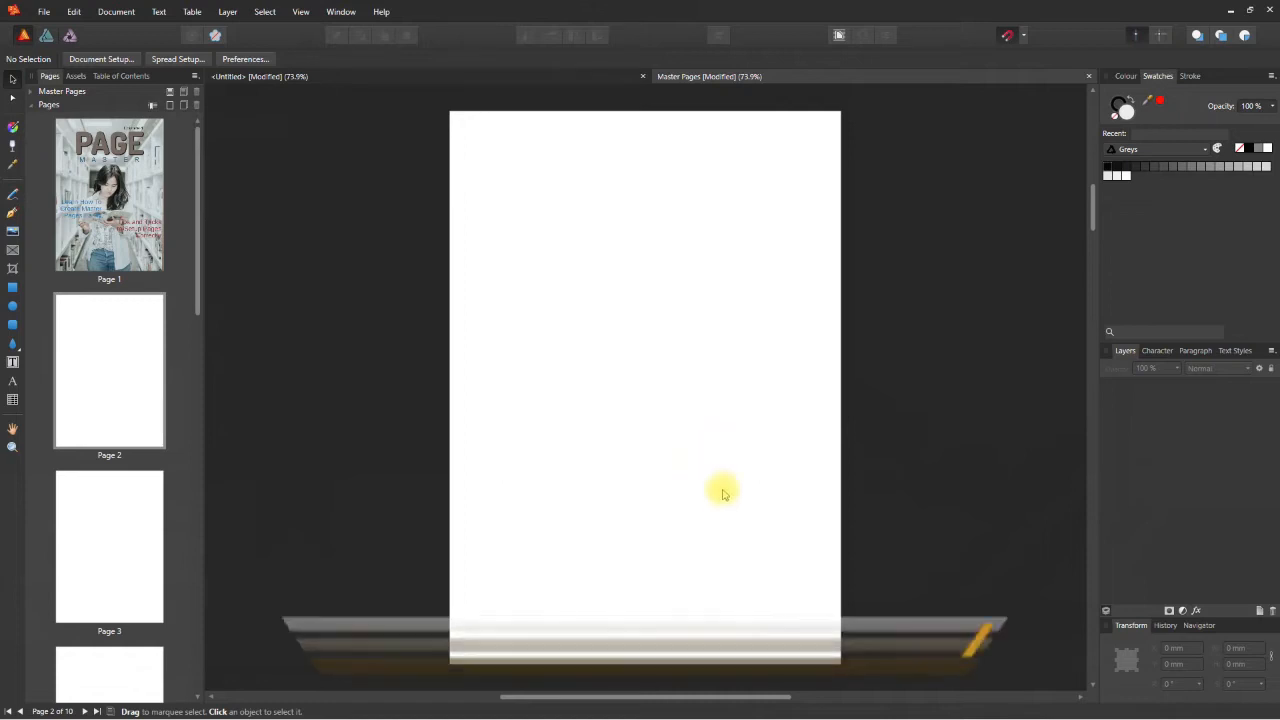
click(301, 11)
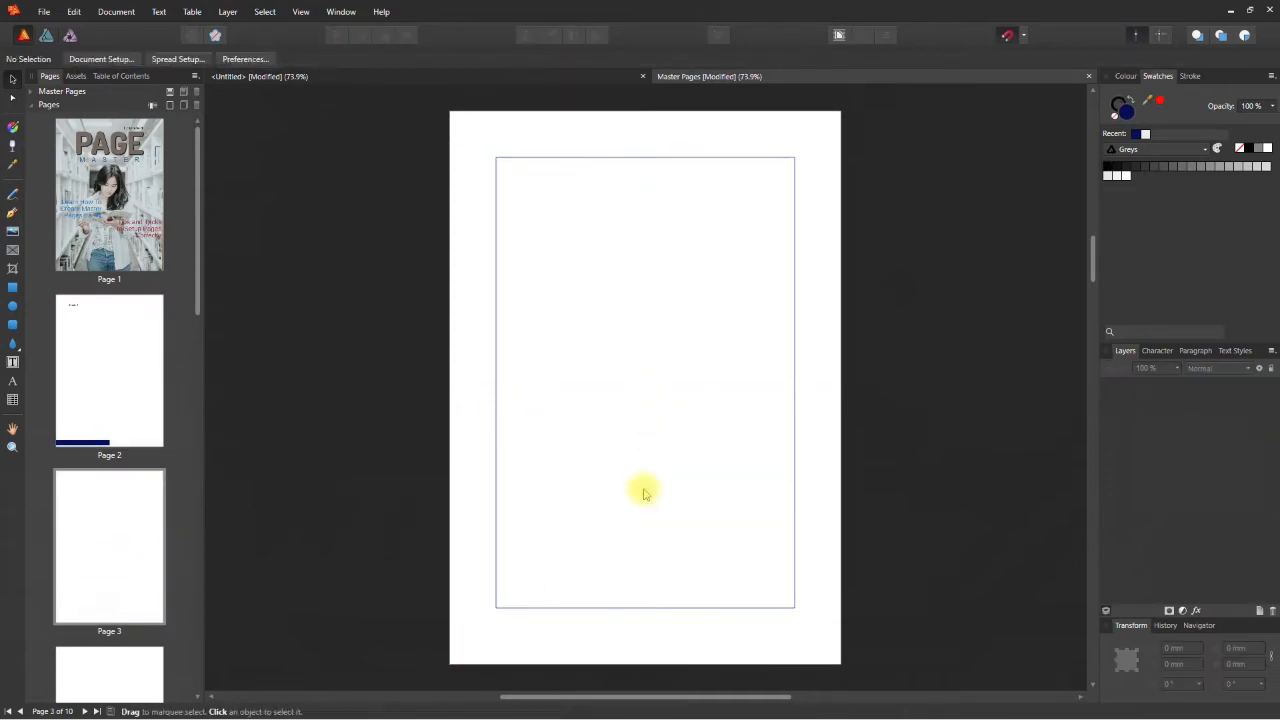
mouse_move(820, 520)
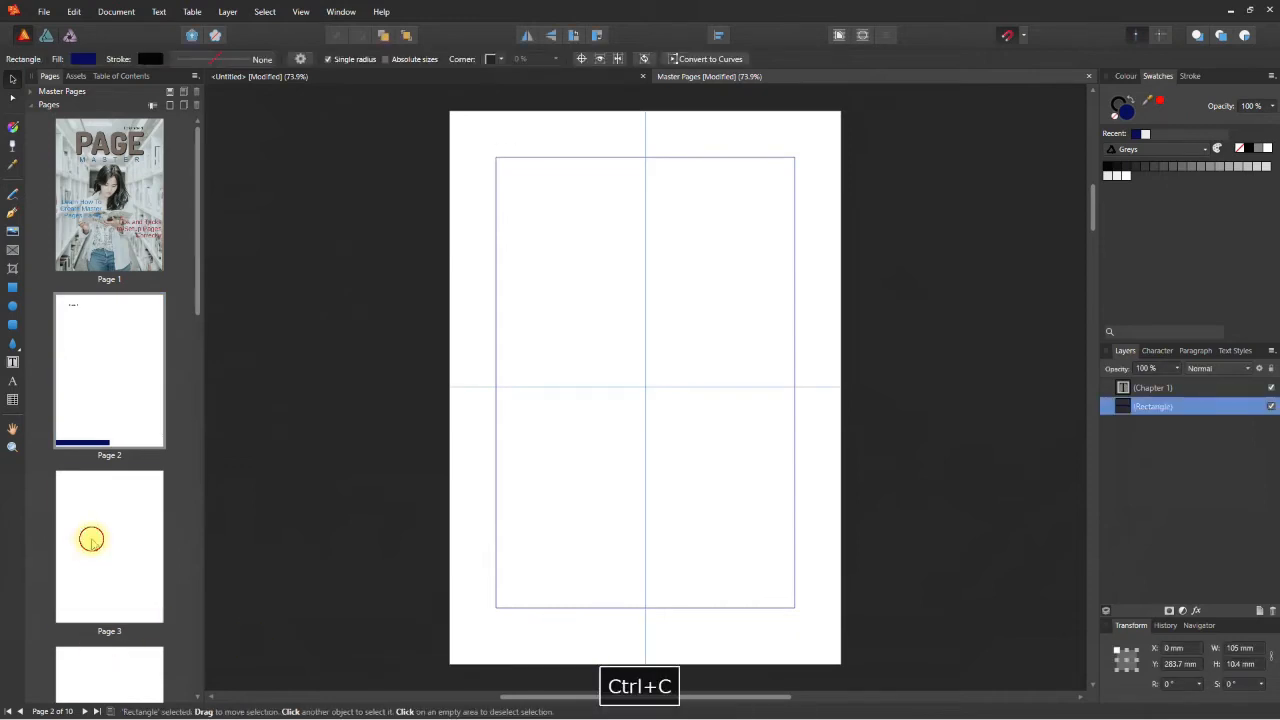
- Paste the navy bar onto page 3 and add the 'Chapter 1' heading text
click(301, 11)
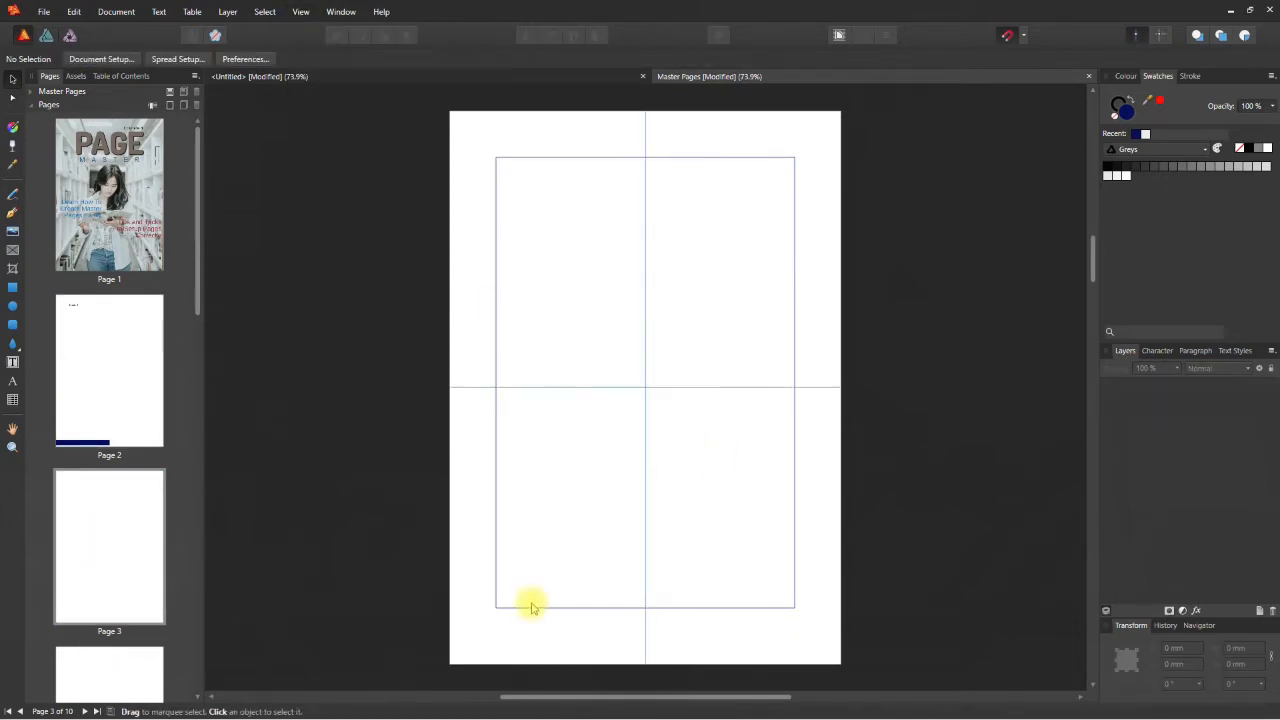
click(109, 370)
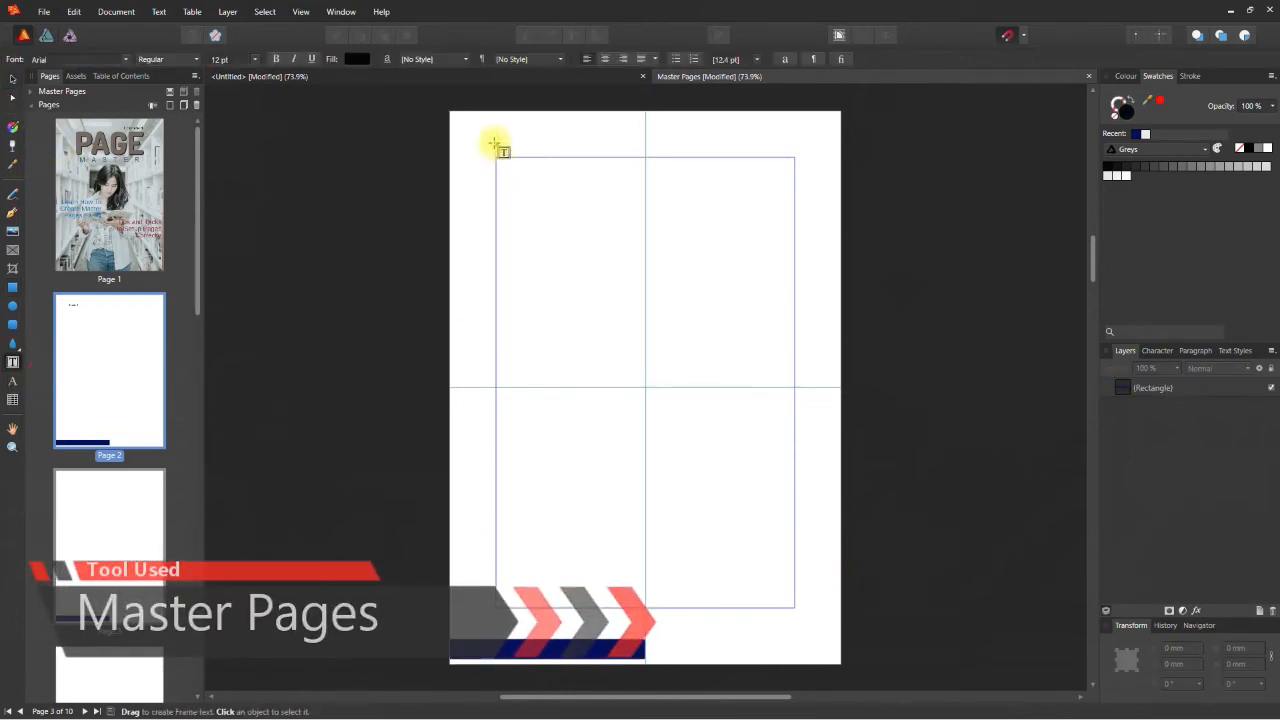
drag(495, 145, 560, 160)
text(Chapter 1)
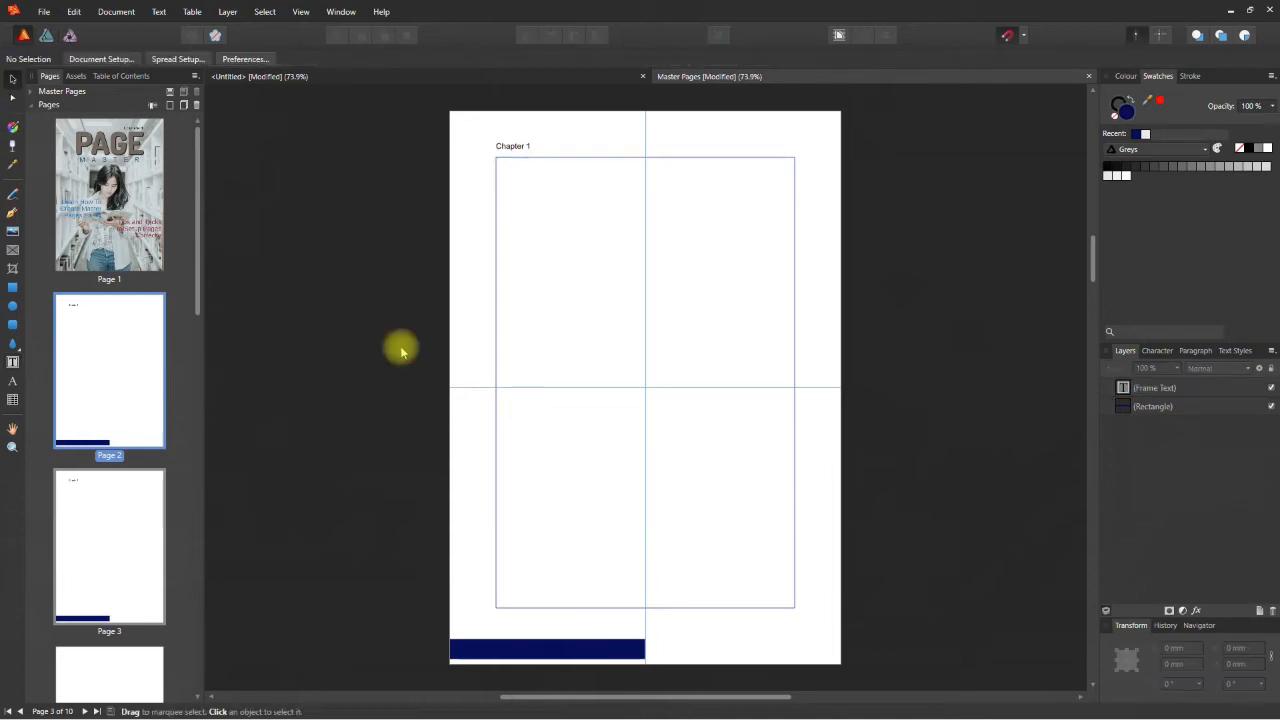
mouse_move(30, 85)
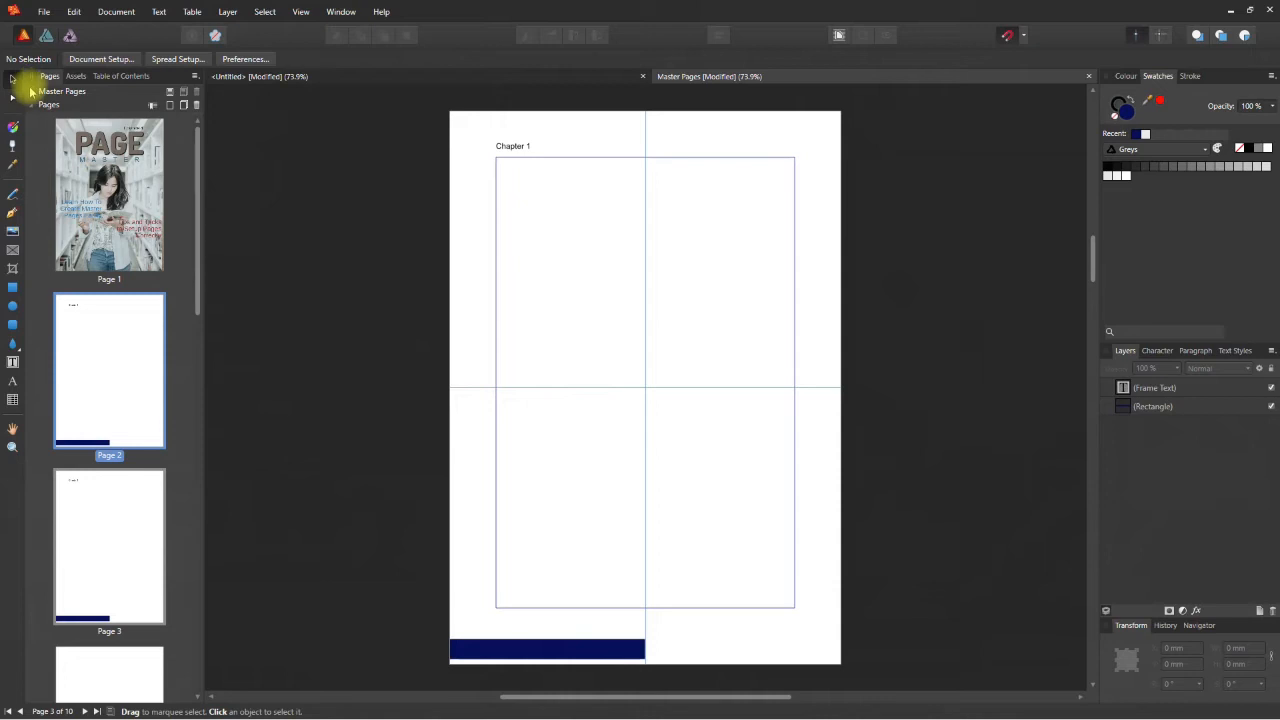
click(30, 91)
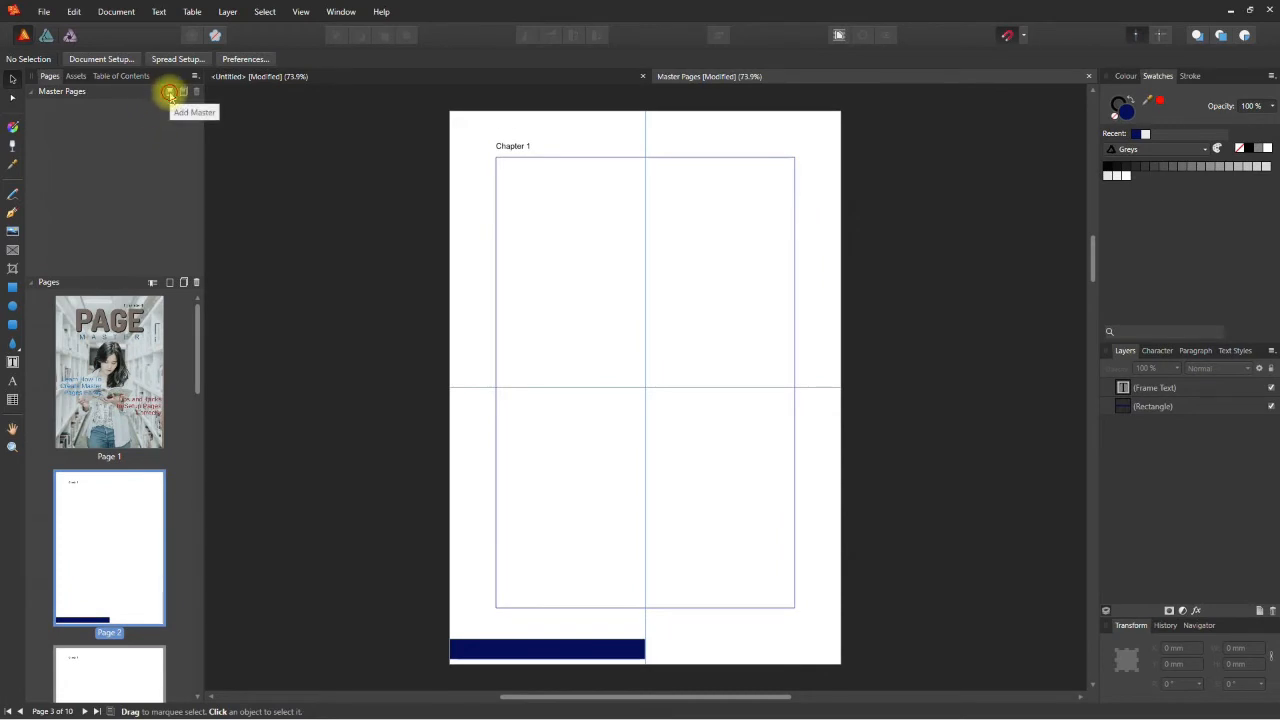
- Start a master page named 'Main', cancel, and open Document Setup
click(169, 91)
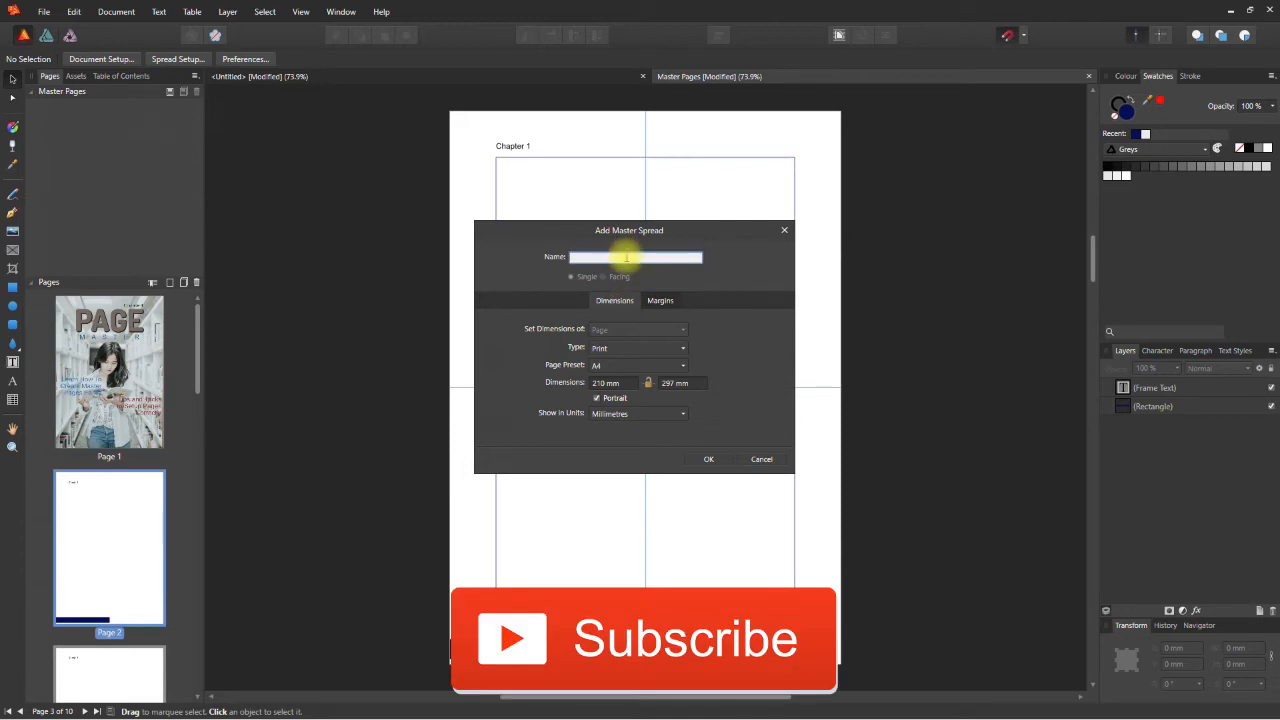
text(Main)
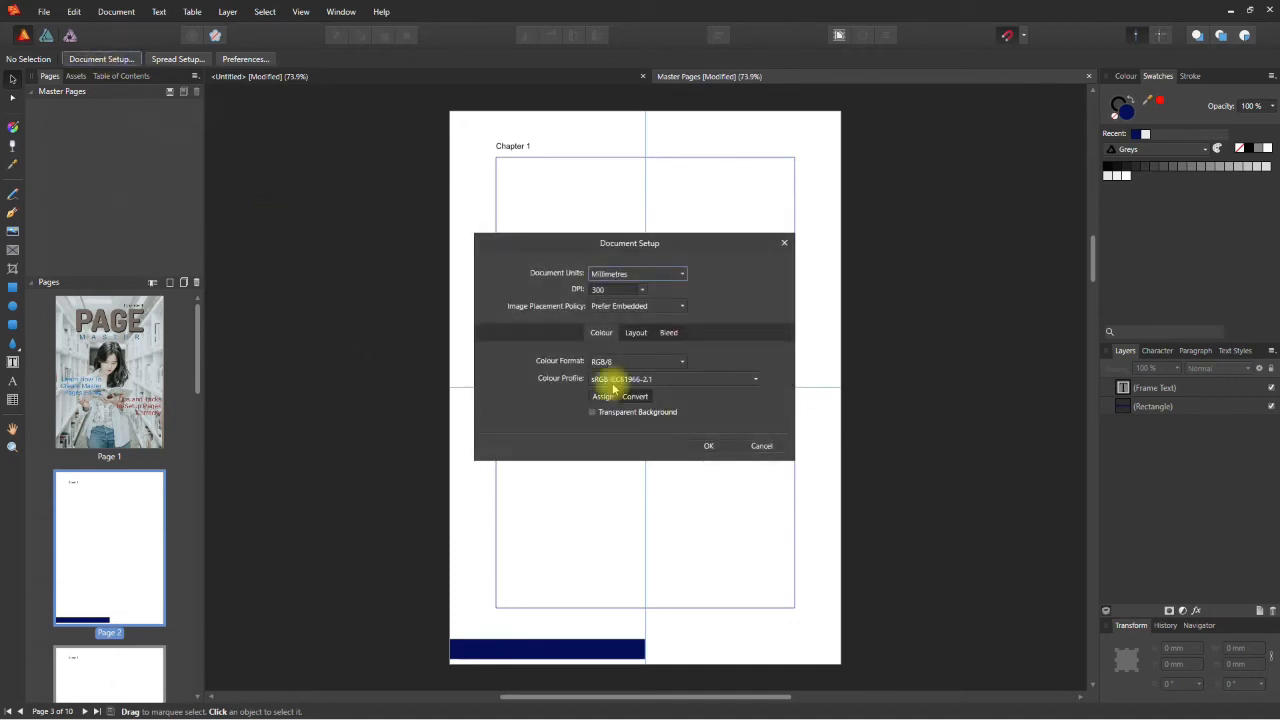
- Enable Facing pages in the Document Setup Layout settings
click(636, 332)
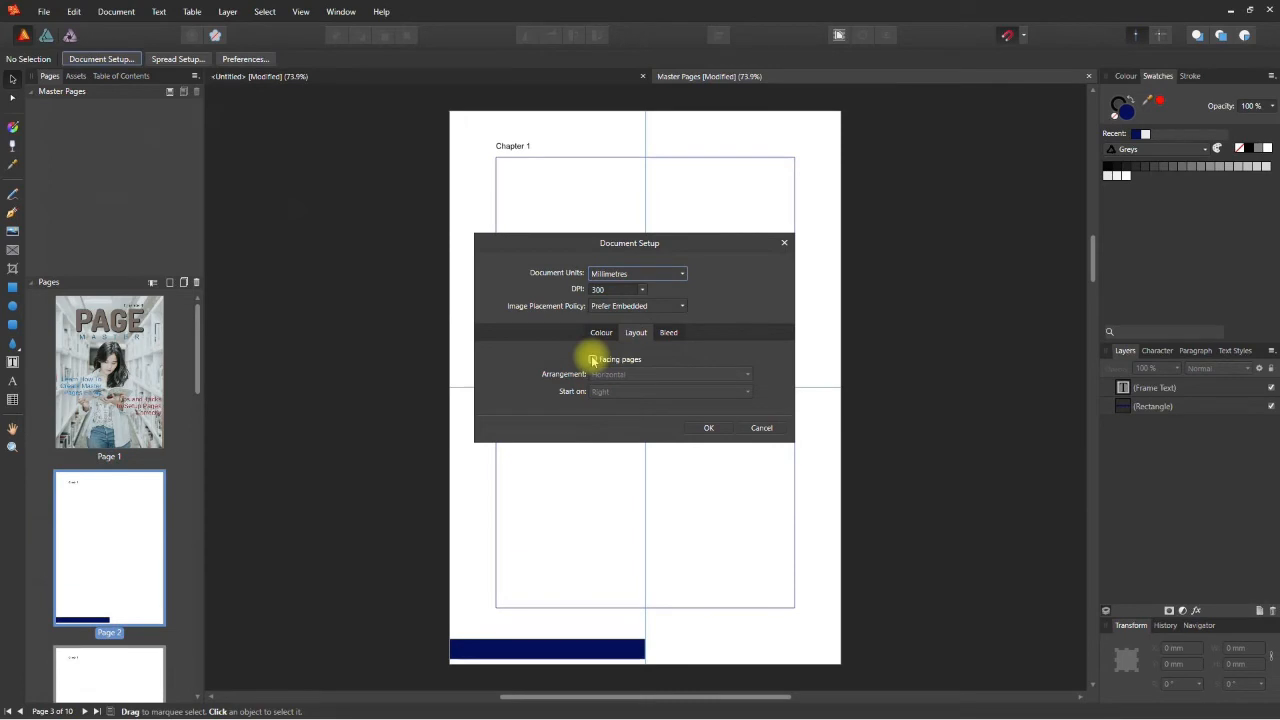
click(593, 359)
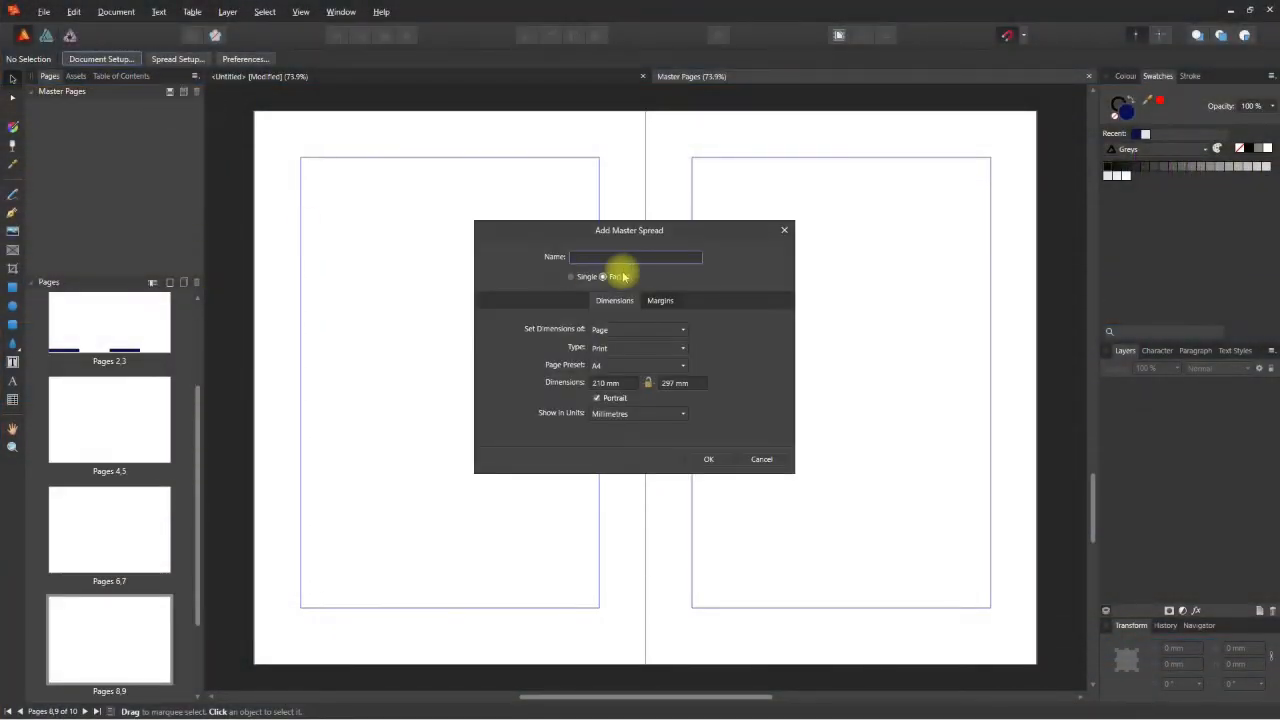
- Create the facing Main master spread and add percentage guides across its pages
click(708, 459)
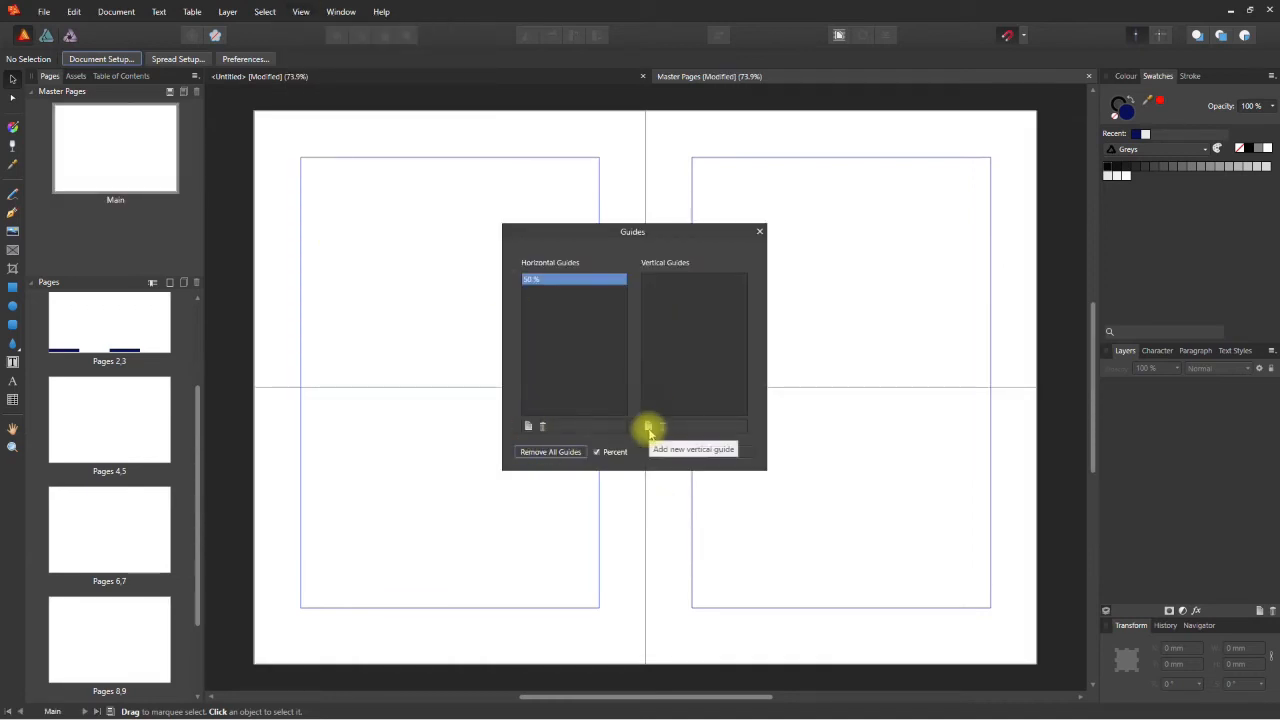
click(528, 426)
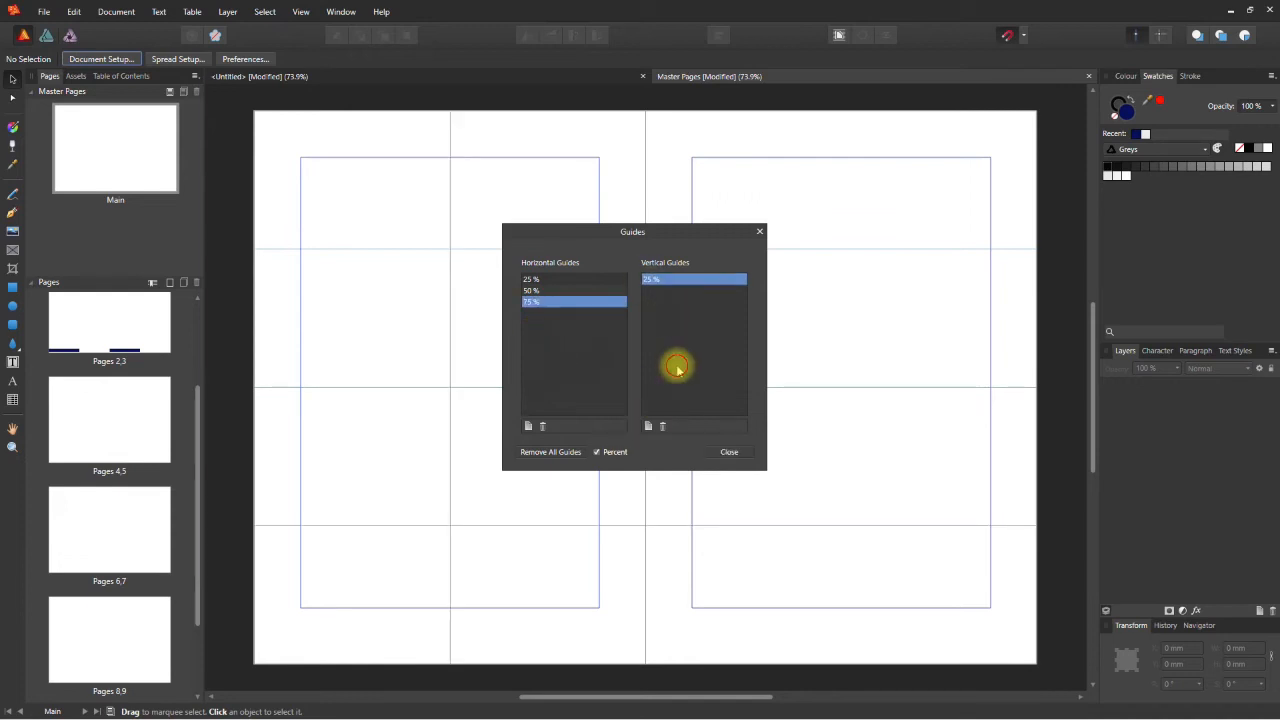
click(729, 451)
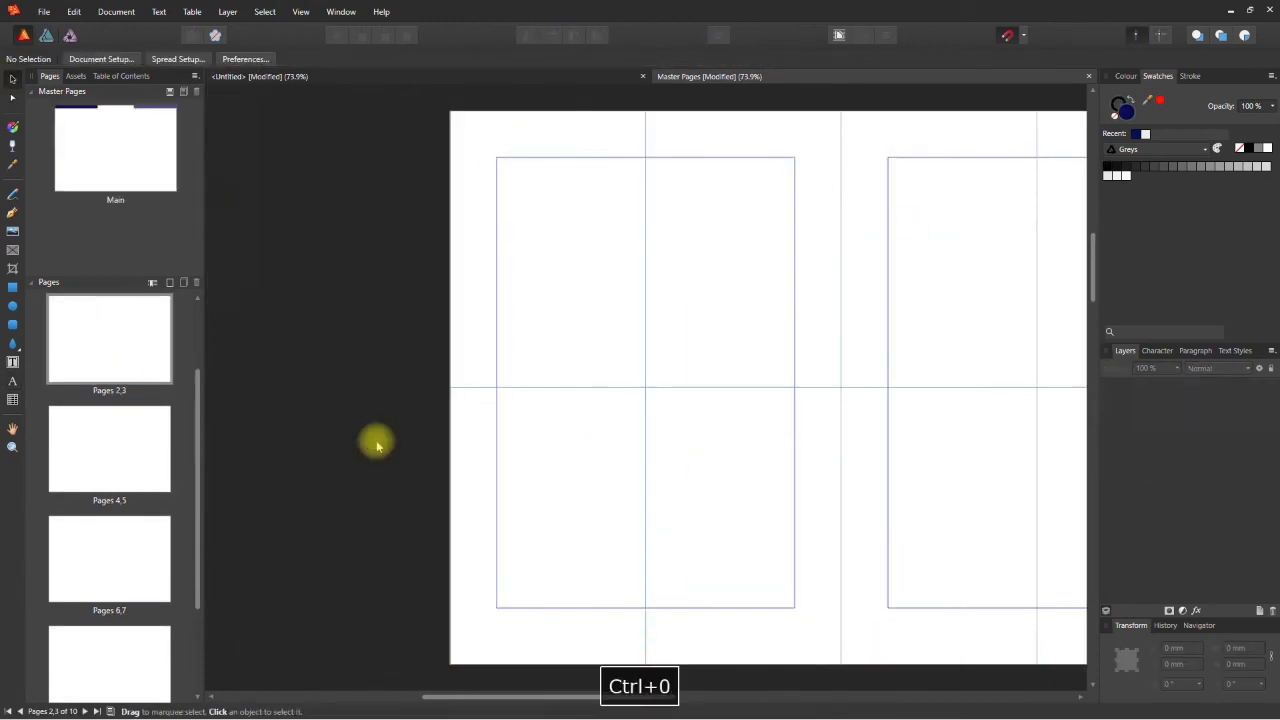
- Apply the Main master to the pages 2–3 spread and following pages
right_click(109, 338)
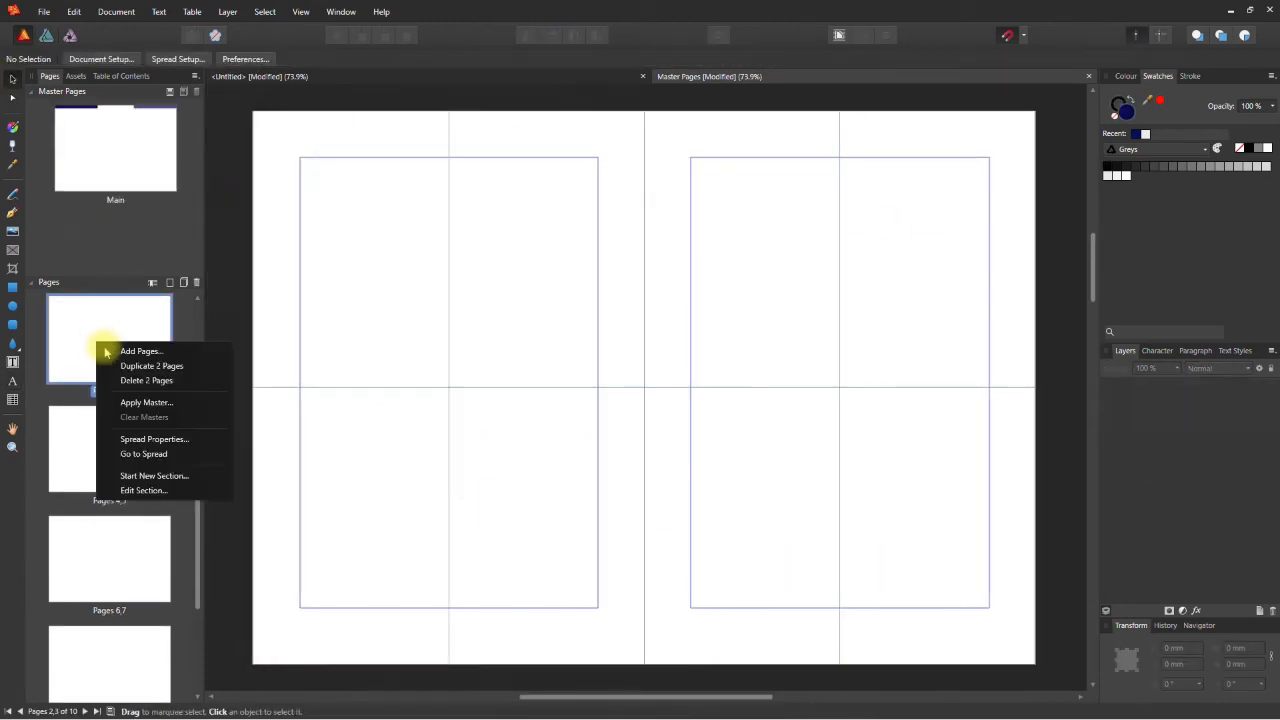
mouse_move(146, 402)
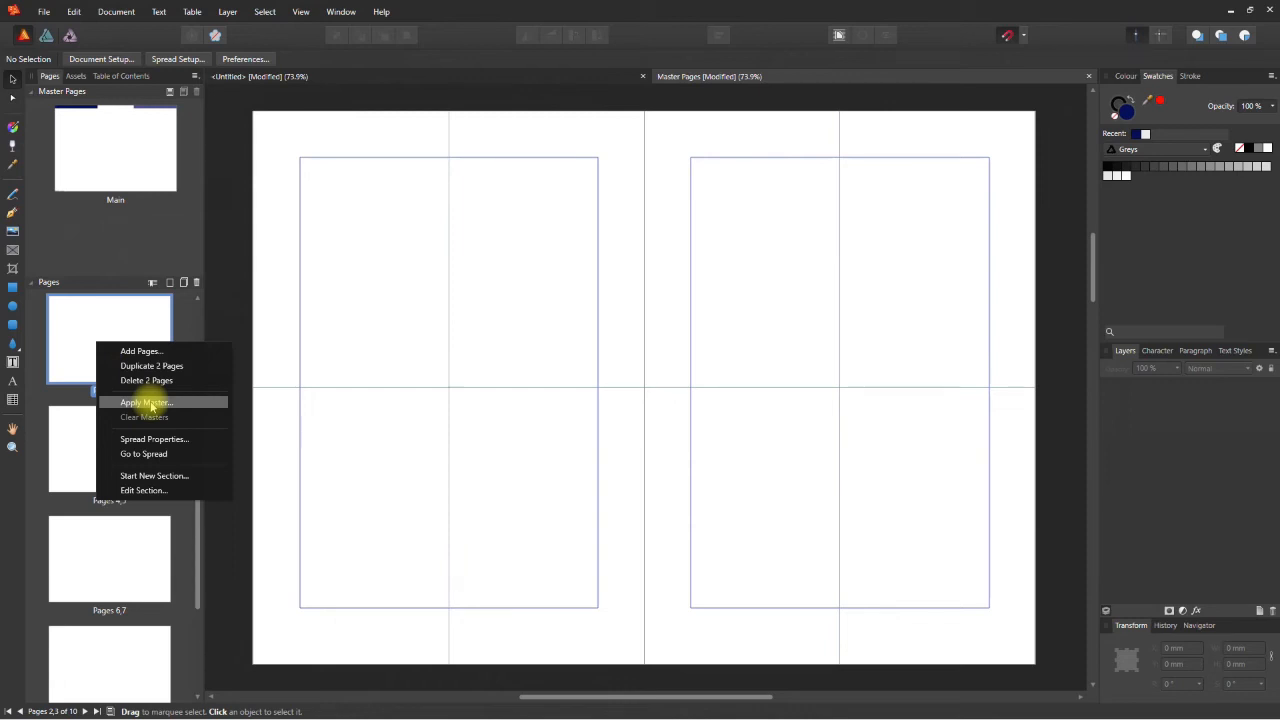
click(146, 402)
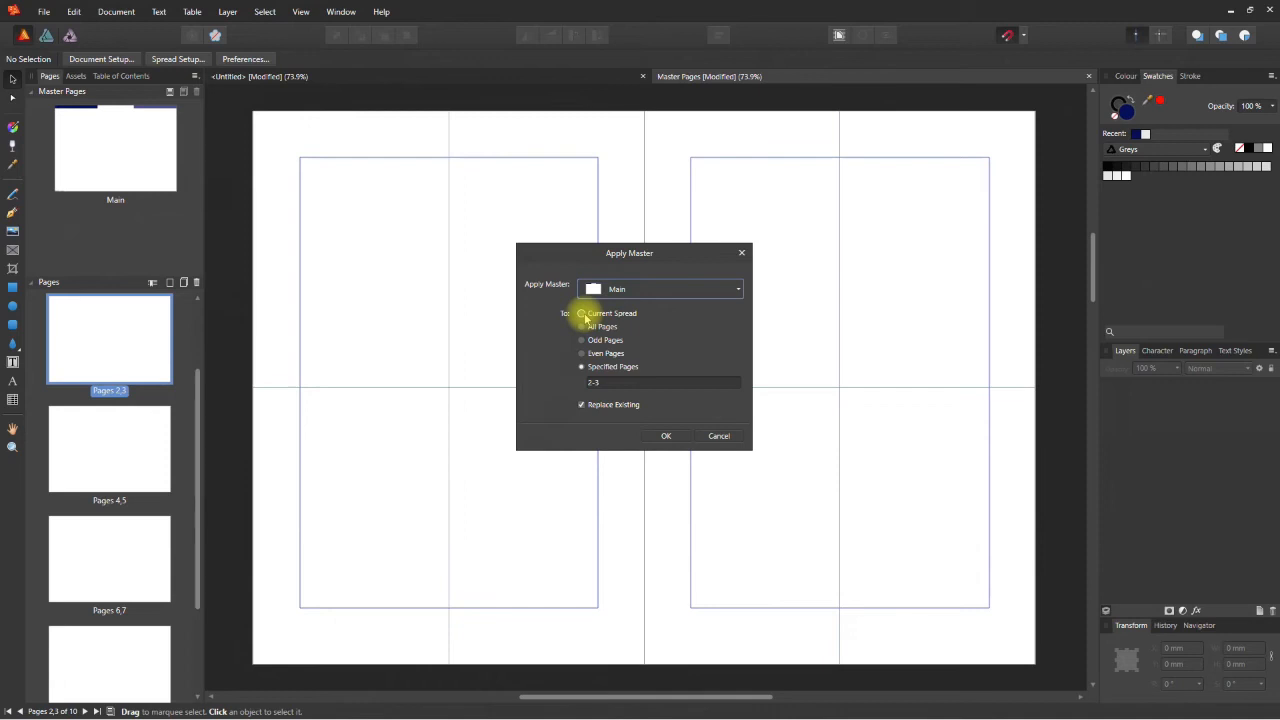
click(666, 436)
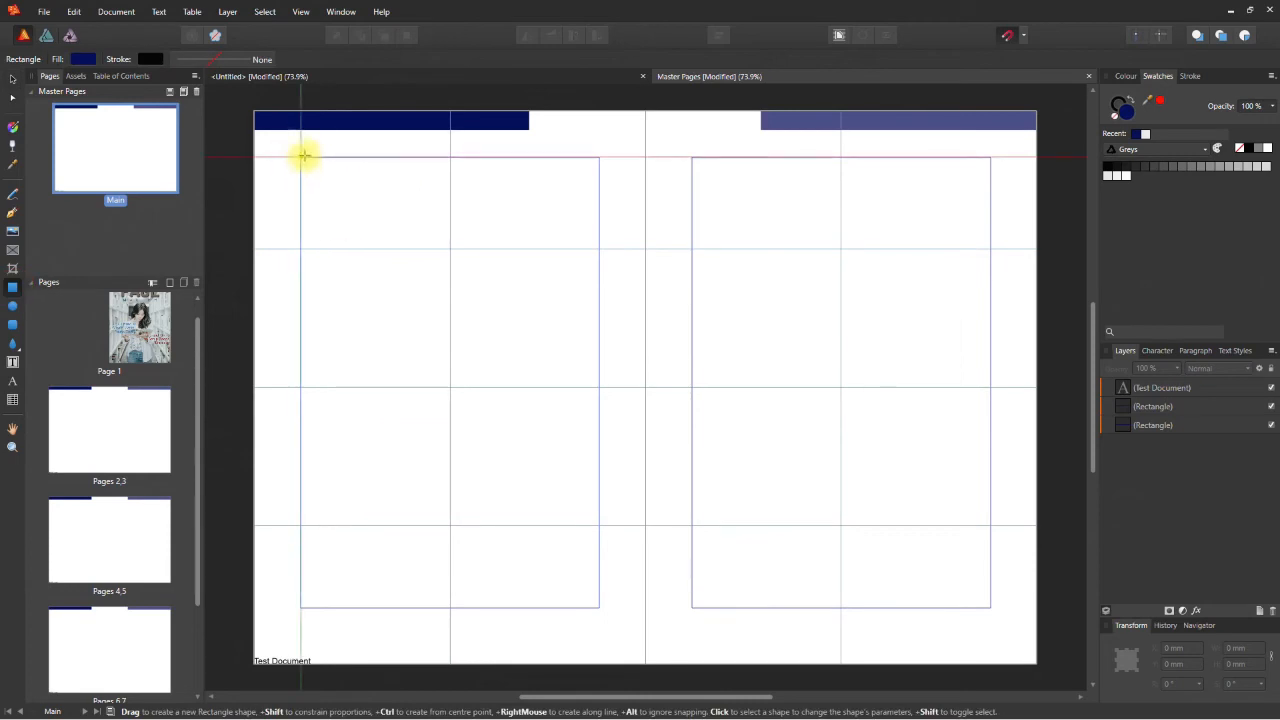
- Draw a margin-filling panel on Main's left page and open its context menu
drag(300, 155, 600, 600)
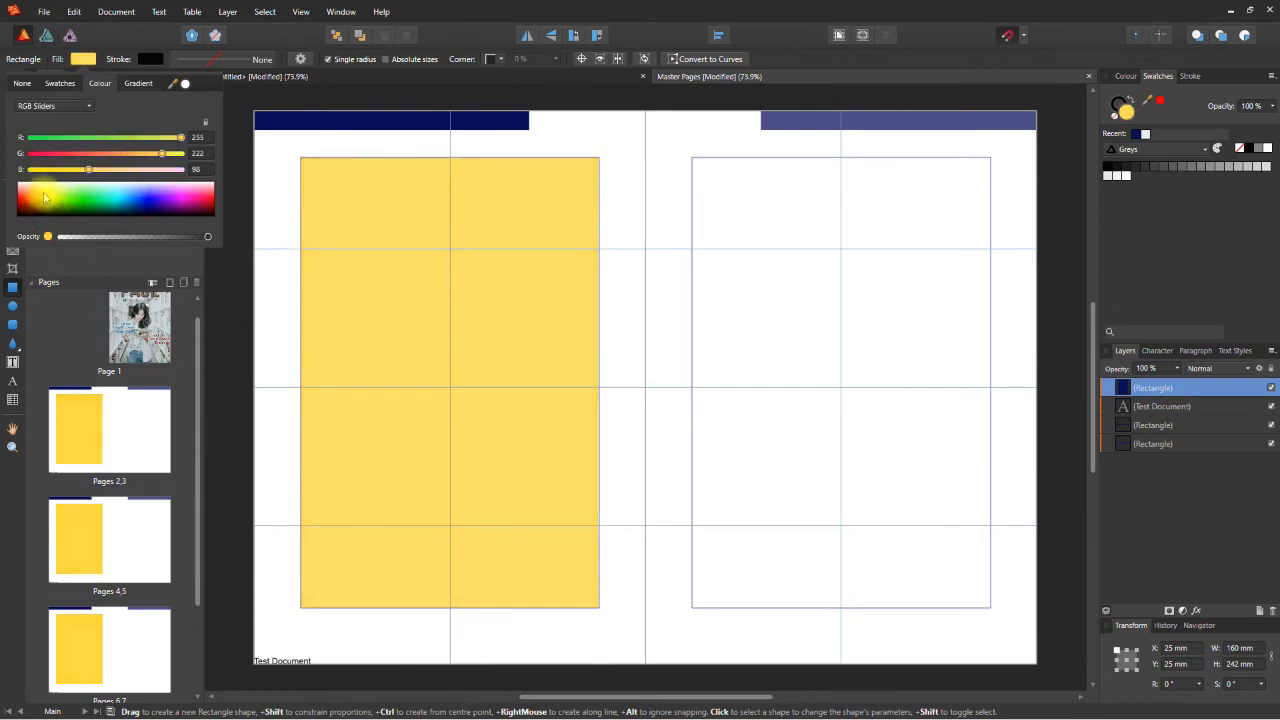
right_click(1152, 387)
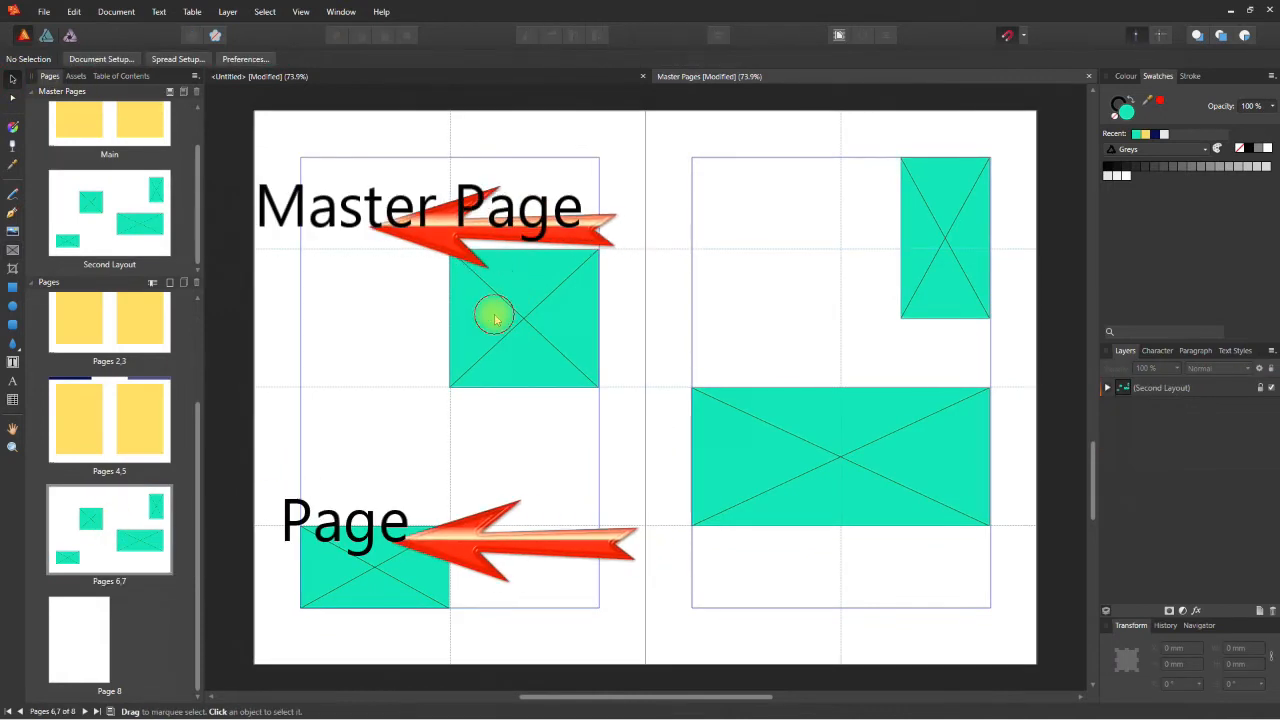
- Select the tall picture frame on the right page and bring up the image file picker
click(945, 237)
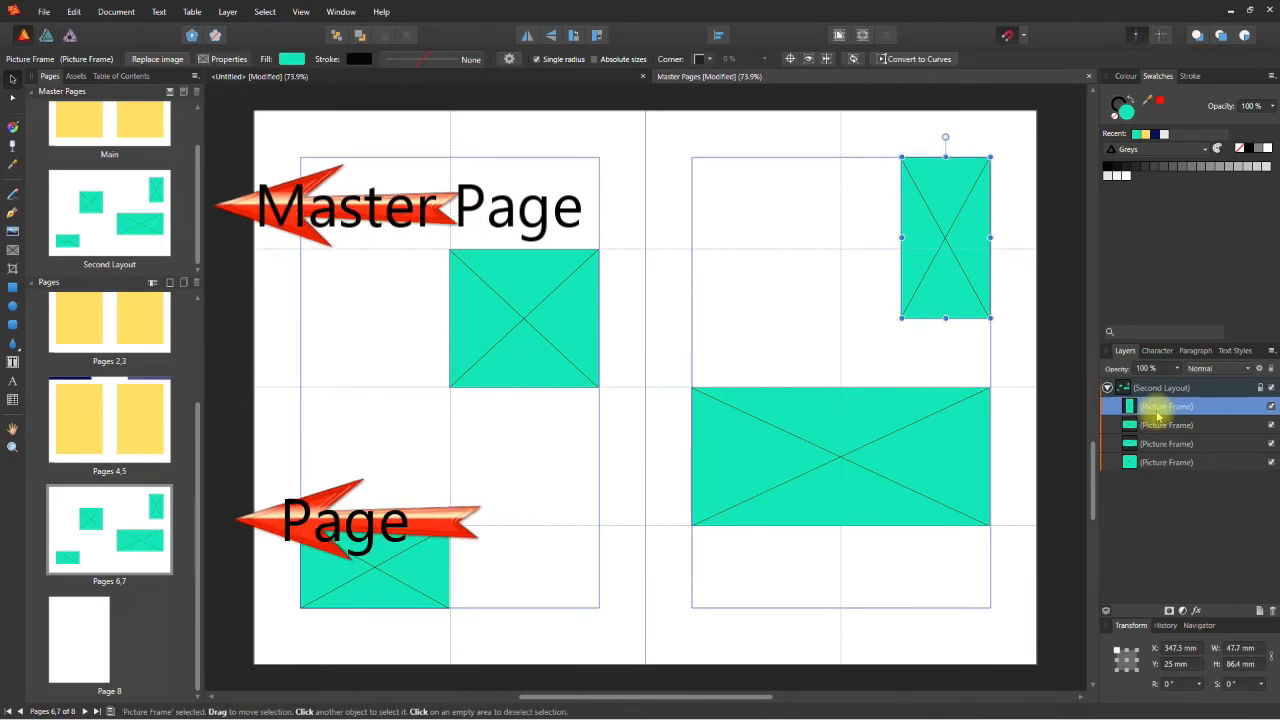
click(157, 58)
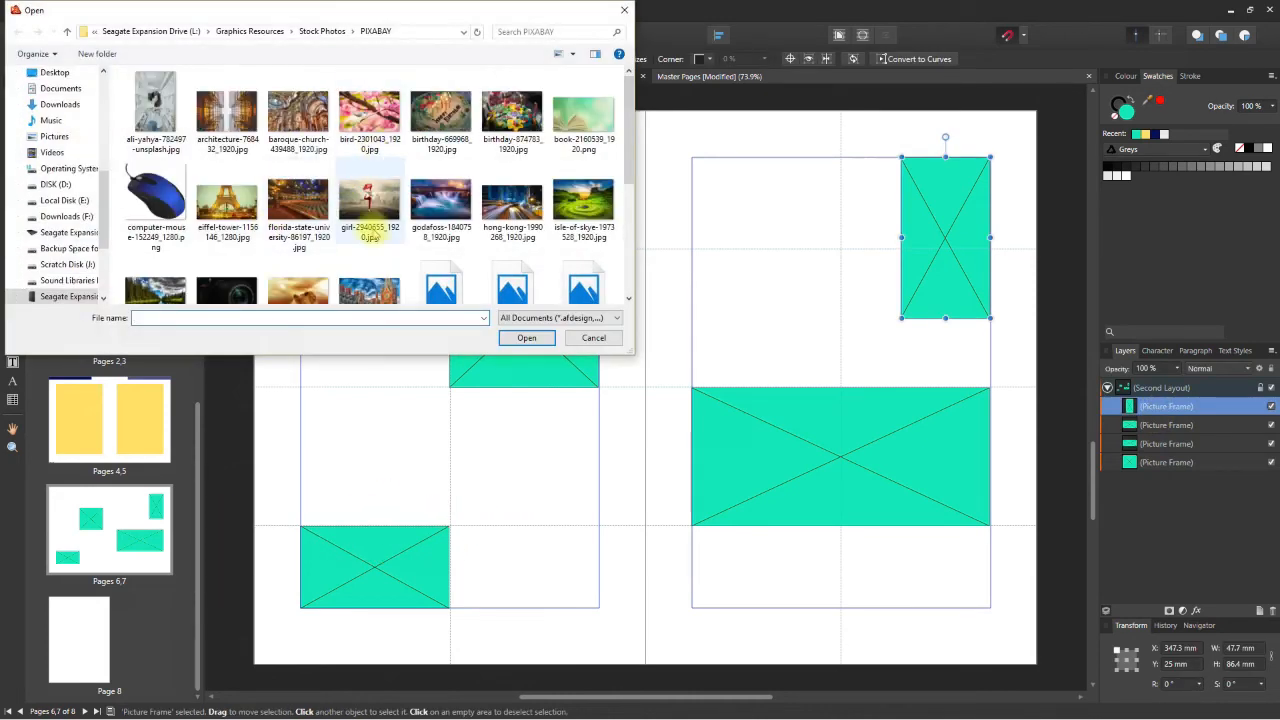